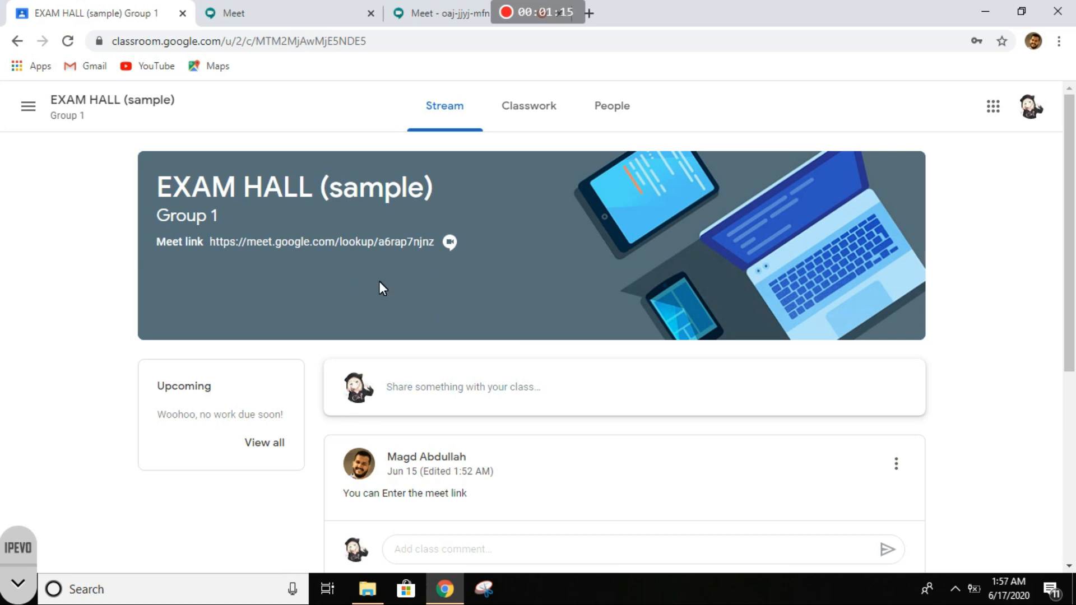
{"action": "mouse_move", "coordinate": [407, 287]}
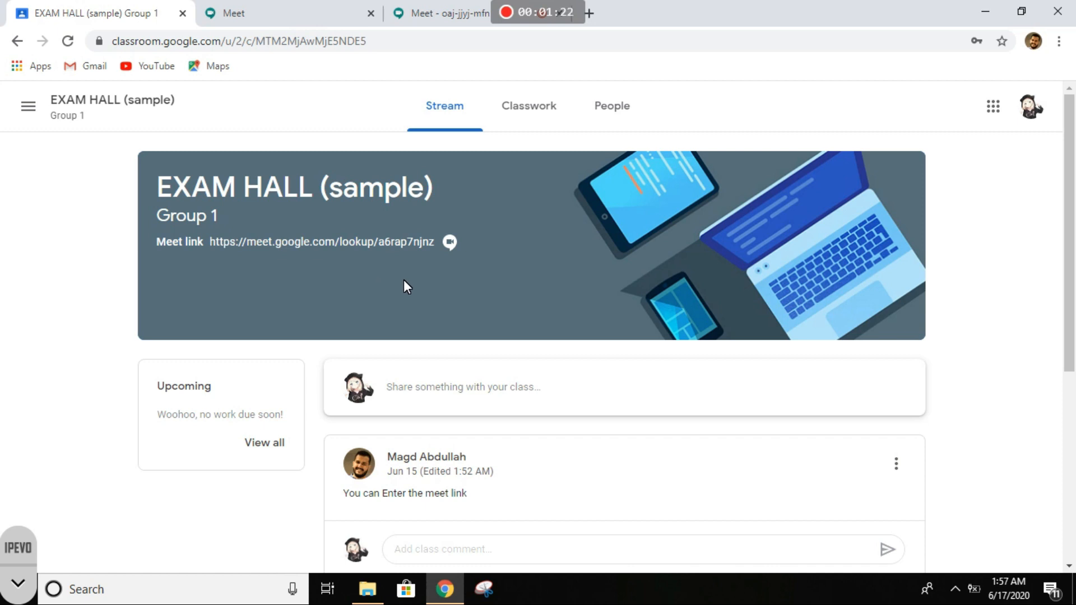
{"action": "mouse_move", "coordinate": [370, 270]}
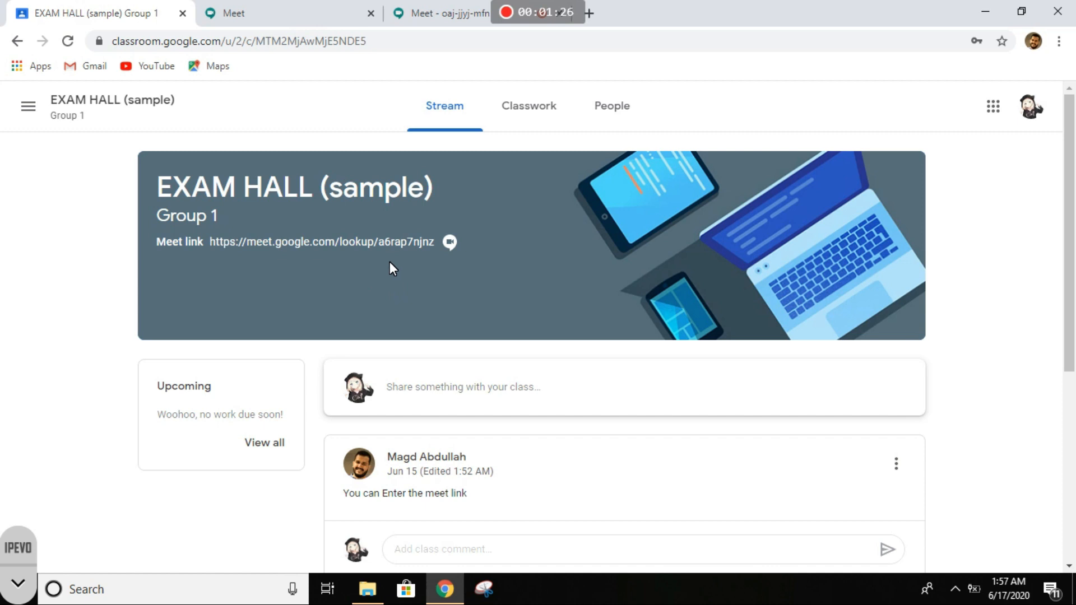
{"action": "mouse_move", "coordinate": [364, 279]}
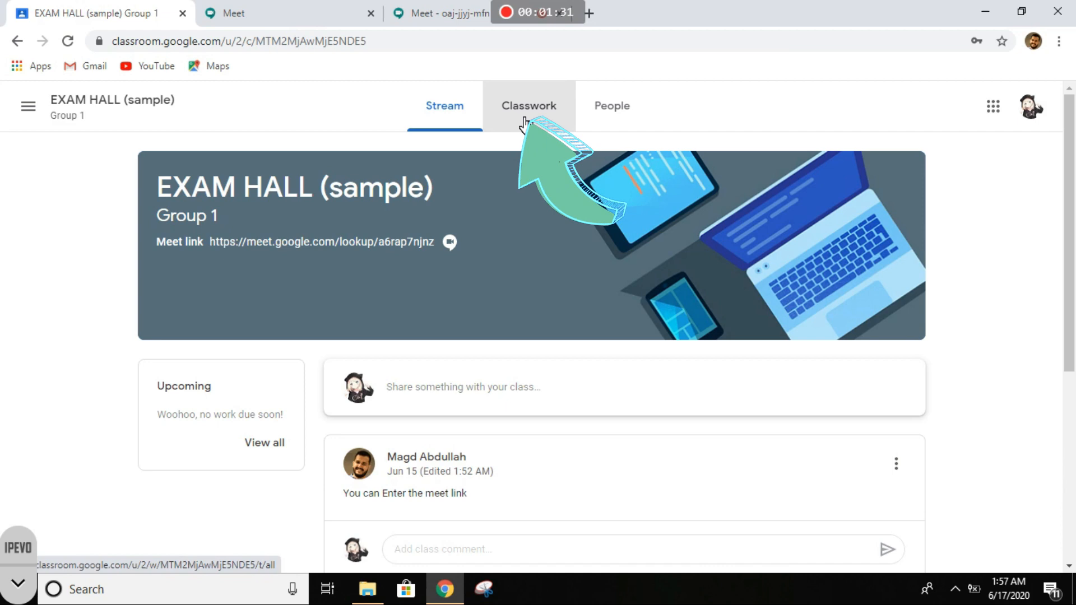
Show the EXAM HALL class's Classwork page with the Sample Exam topics
{"action": "left_click", "coordinate": [528, 106]}
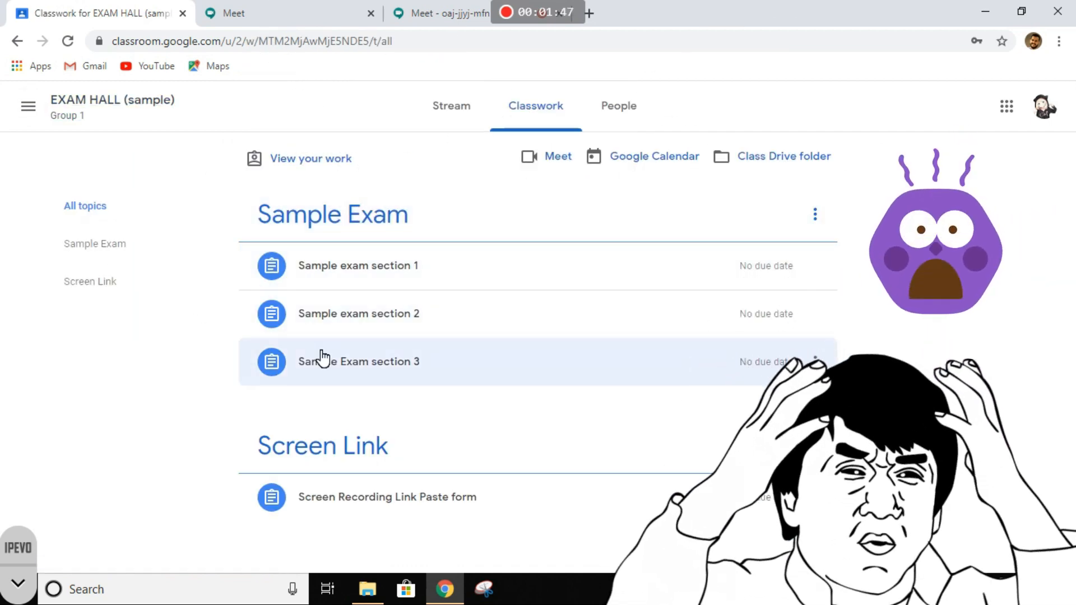
{"action": "mouse_move", "coordinate": [199, 318]}
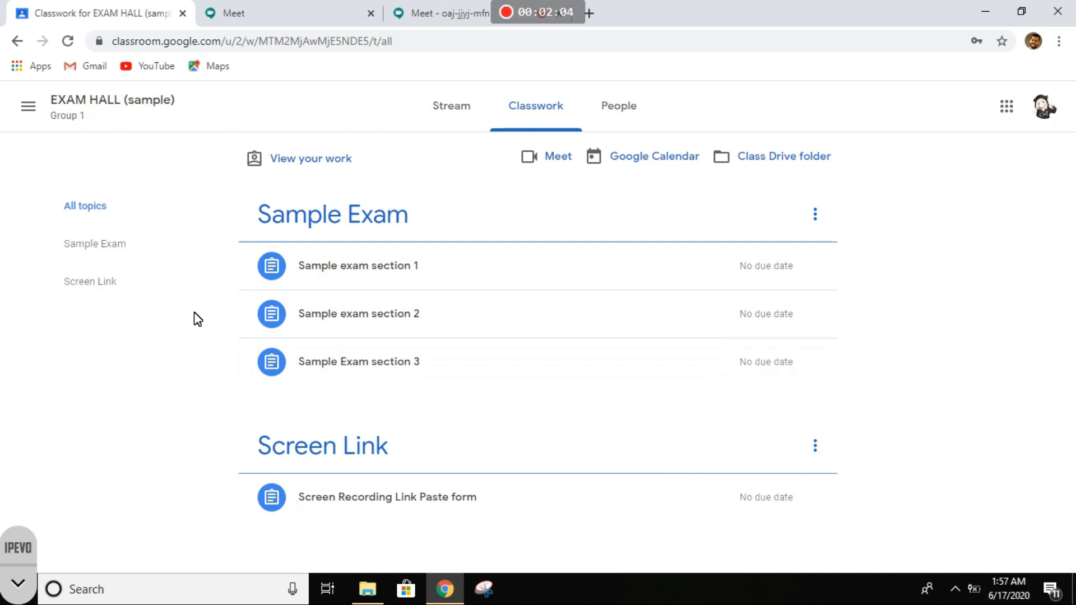
{"action": "mouse_move", "coordinate": [205, 260]}
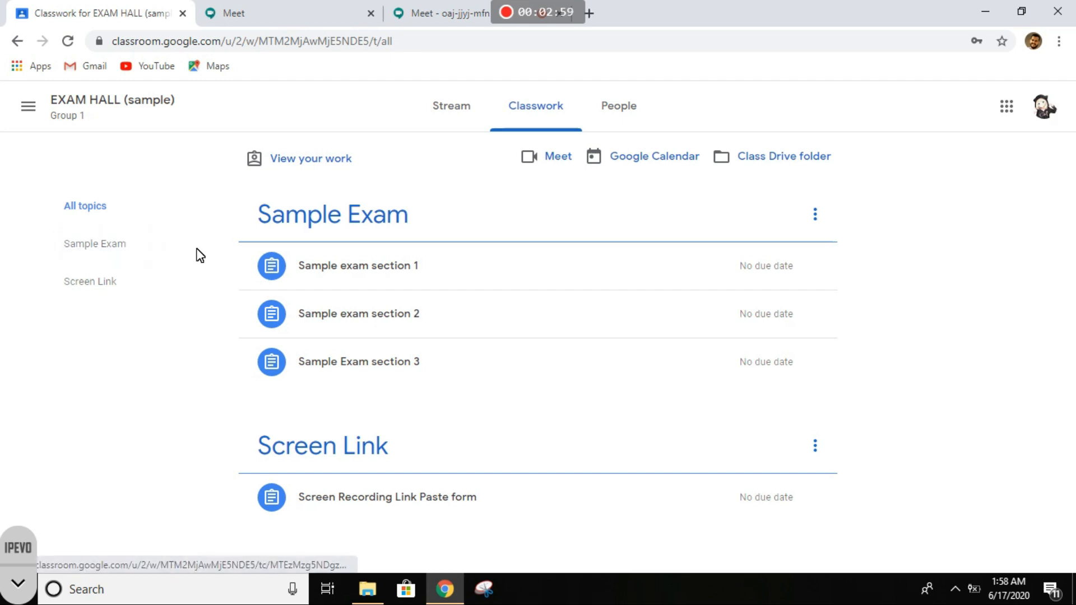
Open Sample exam section 1 and scroll through its instructions
{"action": "left_click", "coordinate": [357, 266]}
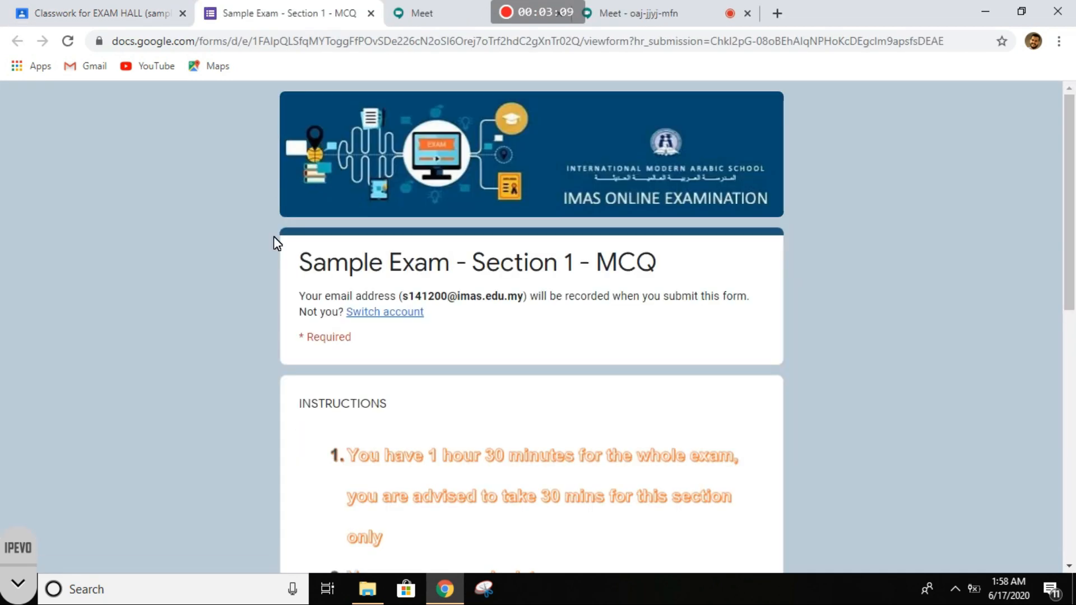
{"action": "mouse_move", "coordinate": [261, 123]}
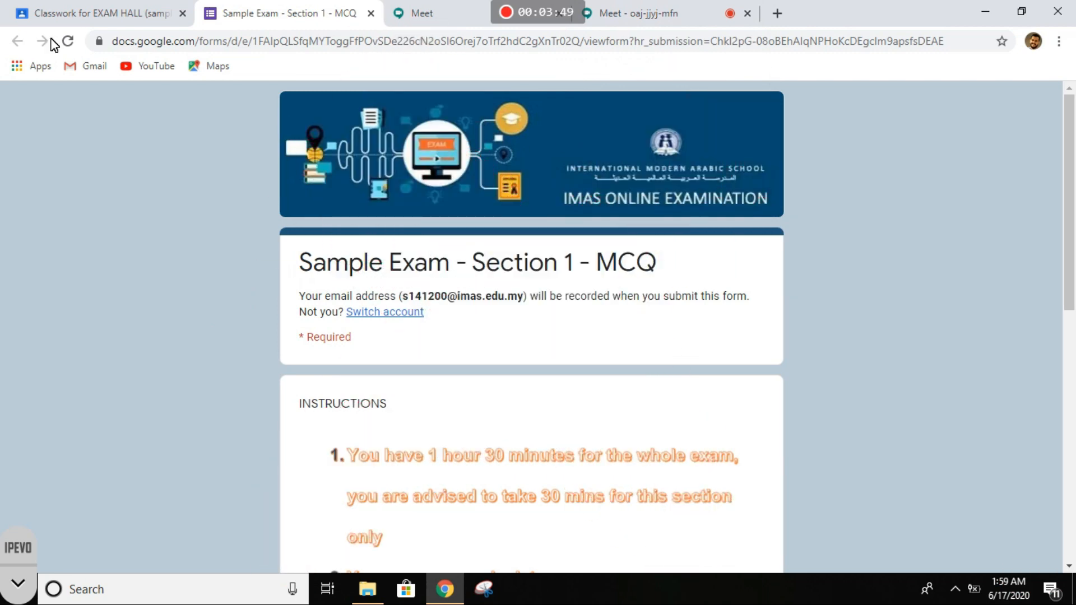
{"action": "mouse_move", "coordinate": [56, 128]}
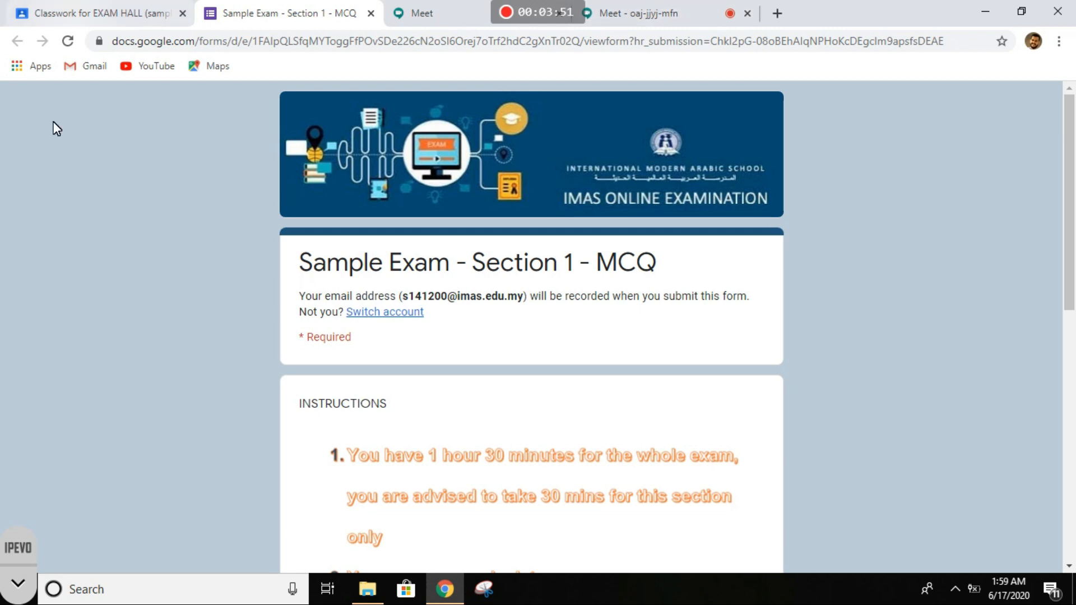
{"action": "scroll", "scroll_direction": "down", "scroll_amount": 3}
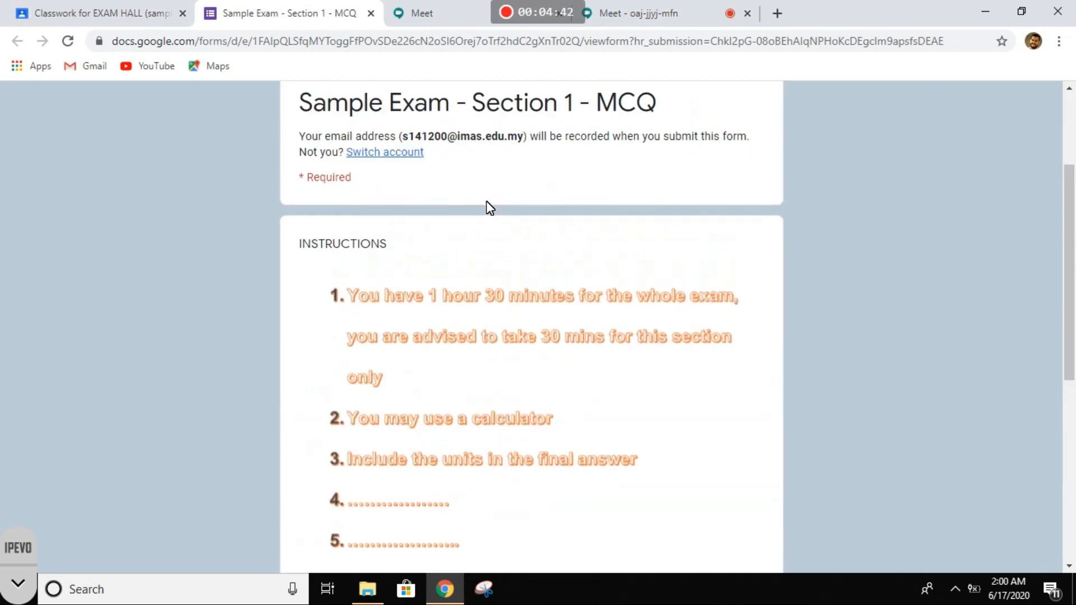
{"action": "scroll", "scroll_direction": "down", "scroll_amount": 3}
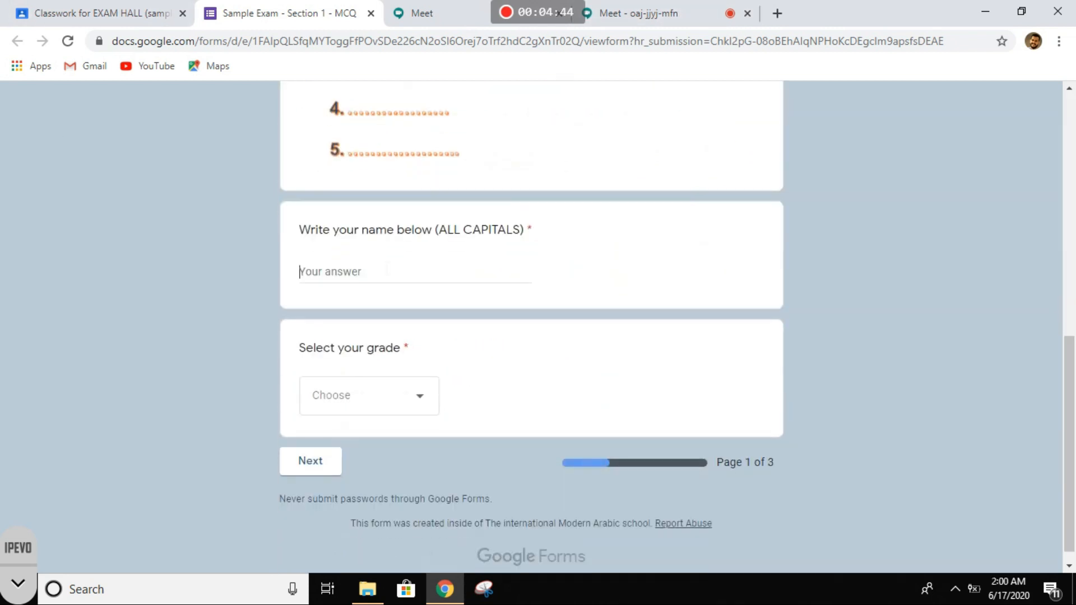
{"action": "type", "text": "magd A"}
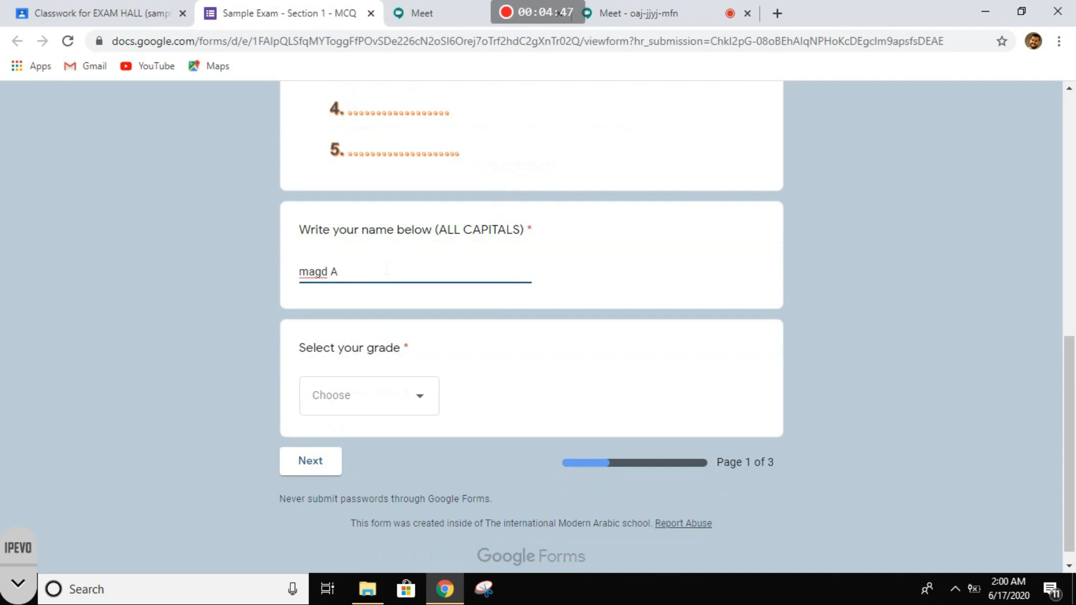
{"action": "type", "text": ".Qaher"}
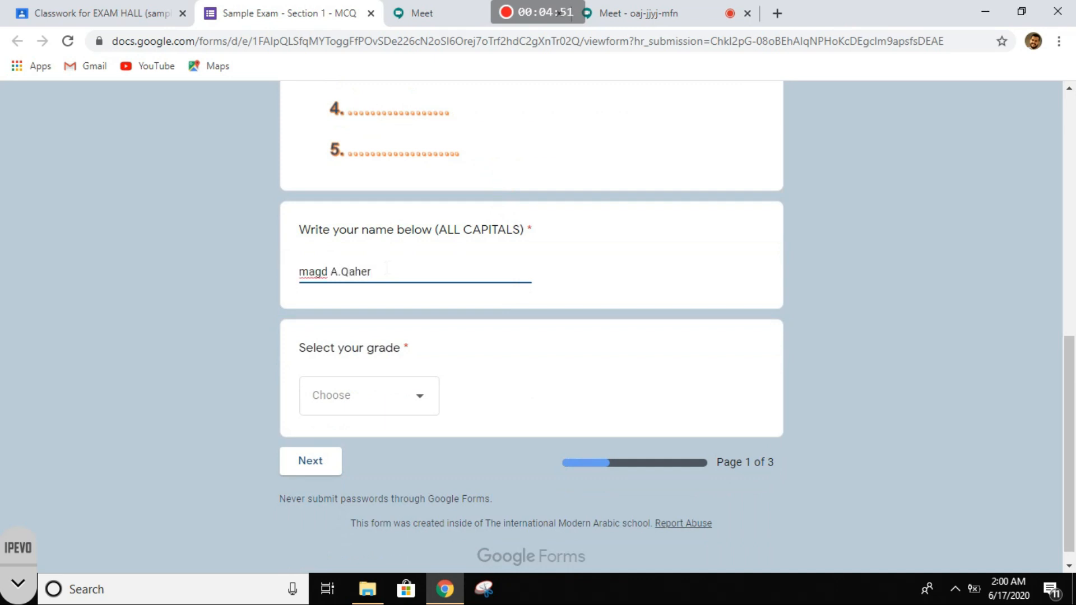
{"action": "left_click", "coordinate": [309, 460]}
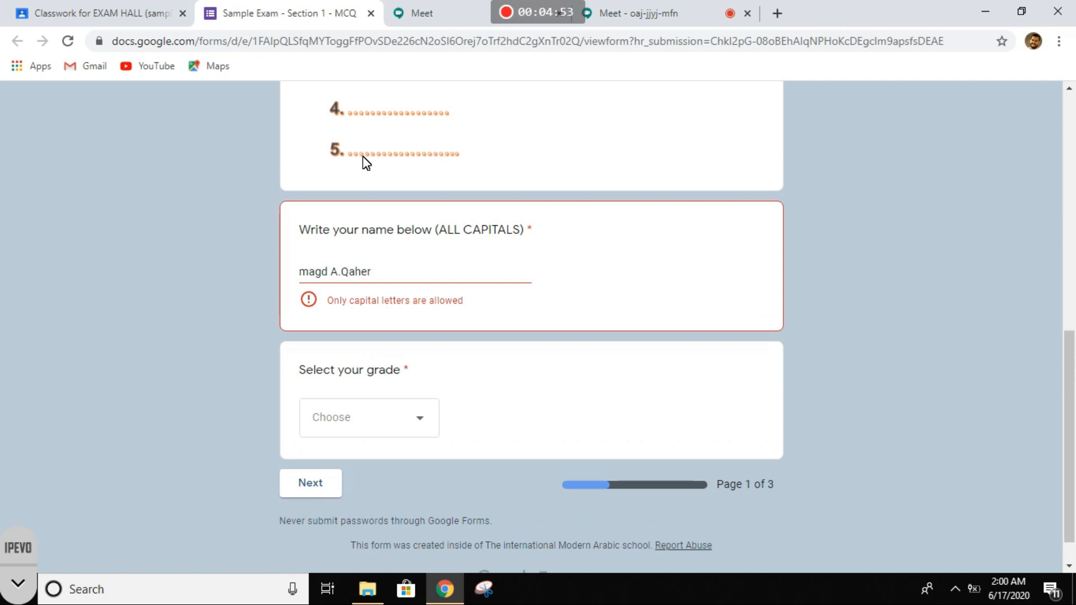
{"action": "mouse_move", "coordinate": [505, 192]}
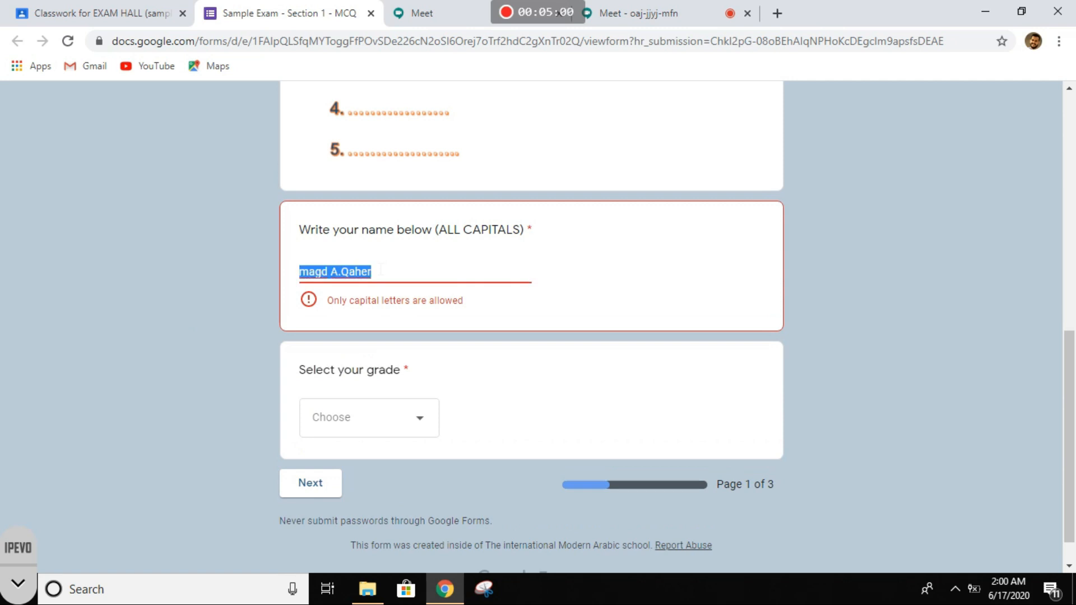
{"action": "type", "text": "MAGD A.QAHER"}
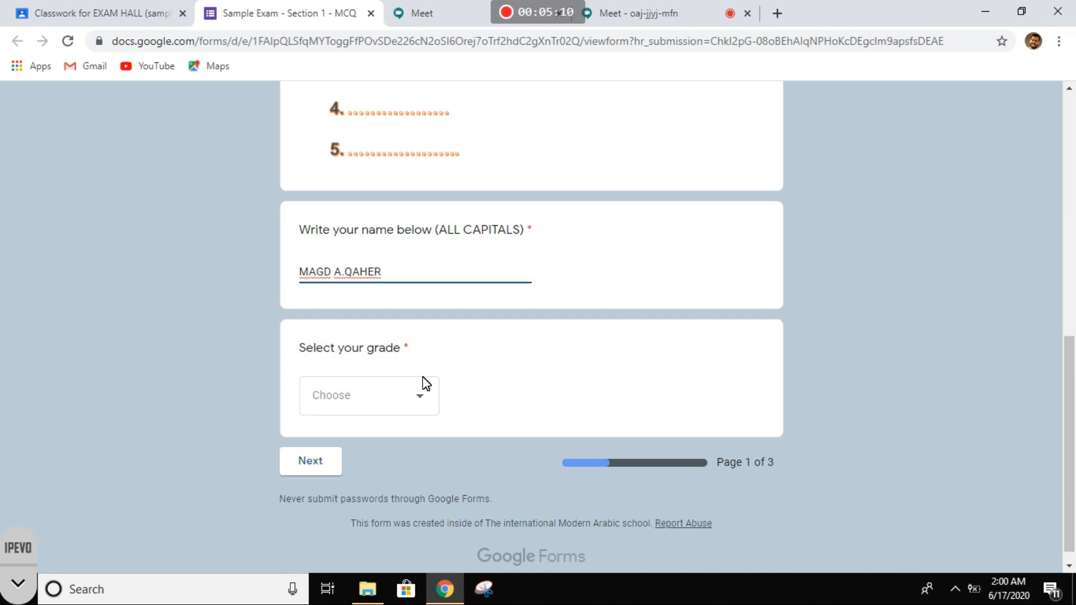
Choose grade 10A1 and continue to the multiple choice page
{"action": "left_click", "coordinate": [369, 394]}
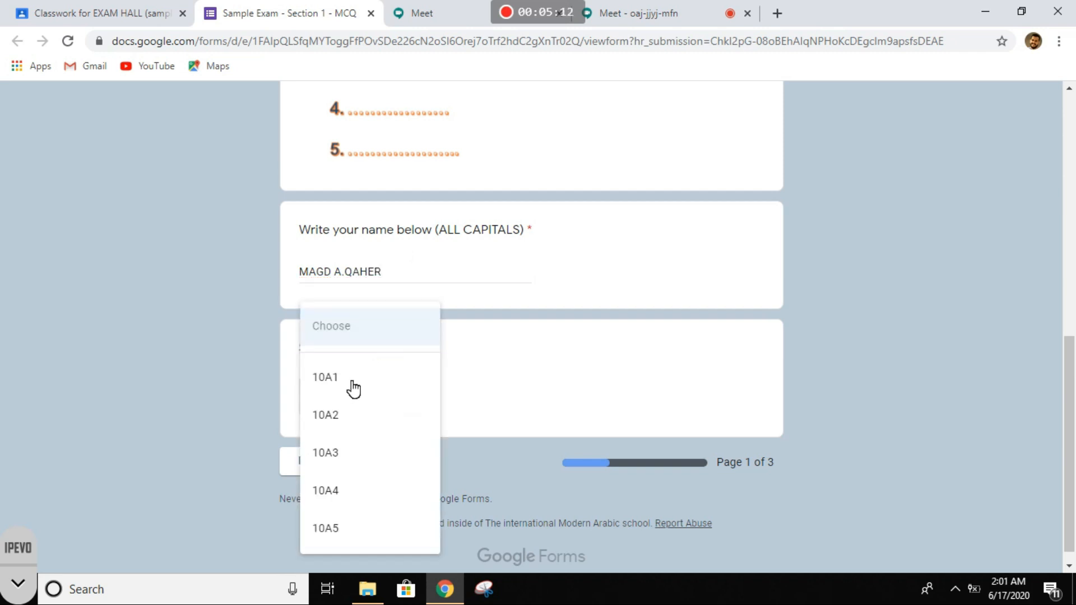
{"action": "left_click", "coordinate": [324, 377]}
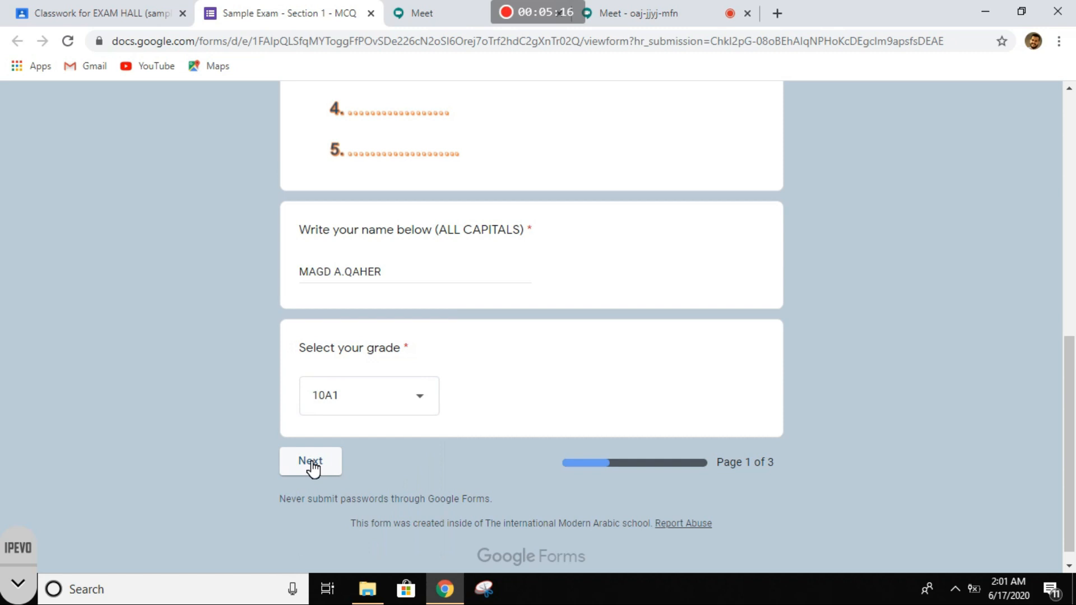
{"action": "left_click", "coordinate": [310, 461]}
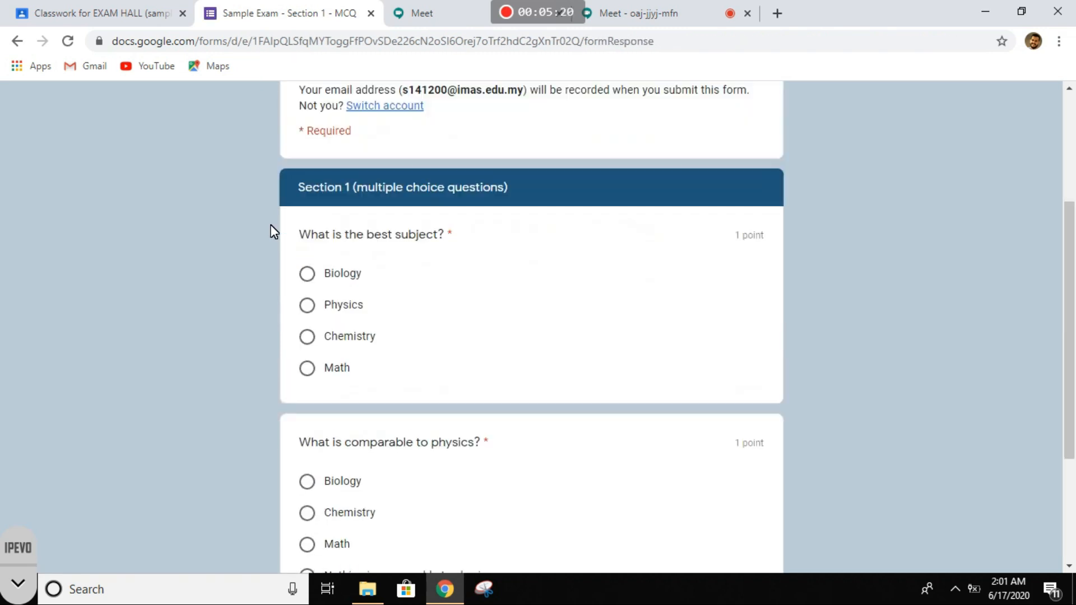
Answer Physics as best subject and 'Nothing is comparable to physics'
{"action": "scroll", "scroll_direction": "down", "scroll_amount": 3}
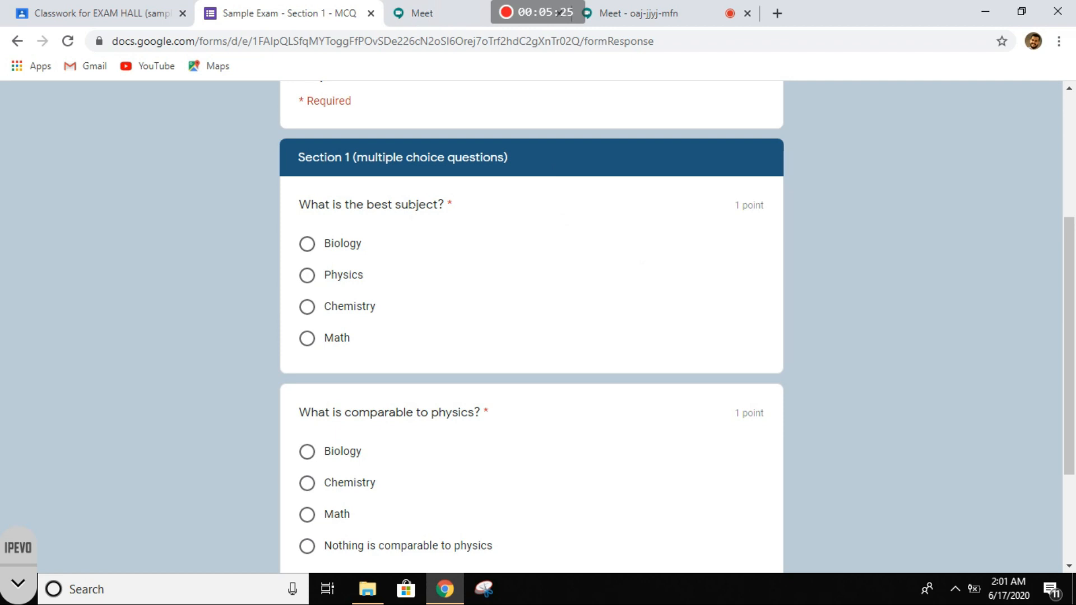
{"action": "mouse_move", "coordinate": [444, 220]}
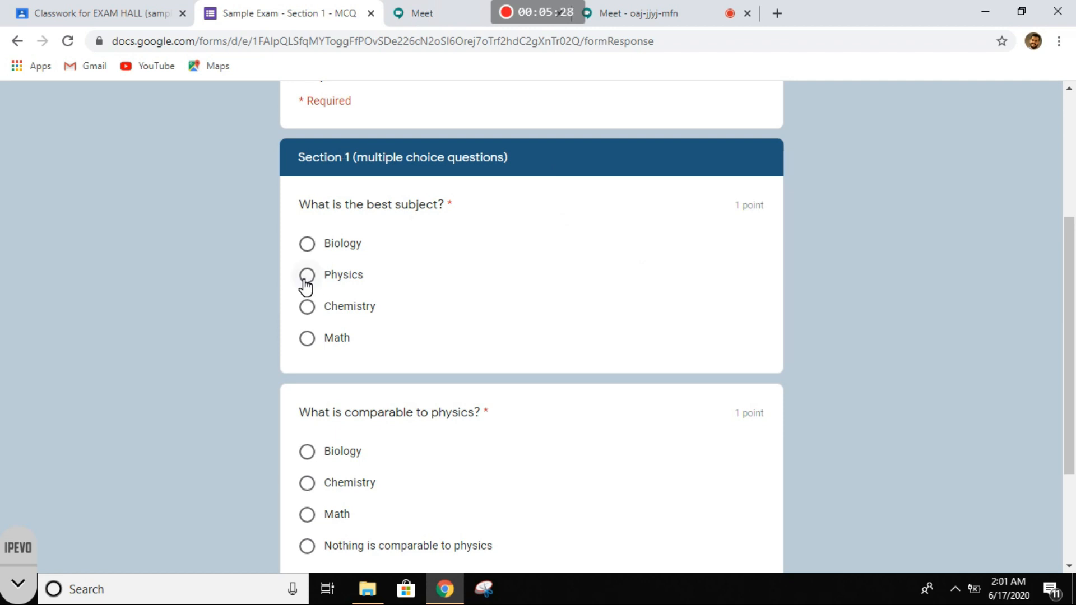
{"action": "left_click", "coordinate": [307, 275]}
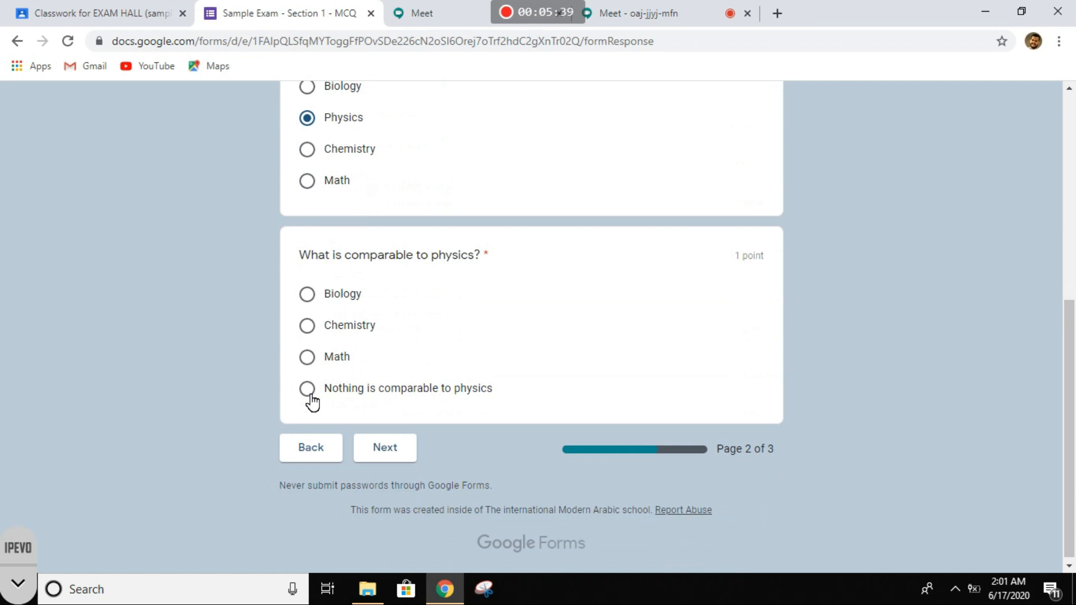
{"action": "left_click", "coordinate": [307, 388]}
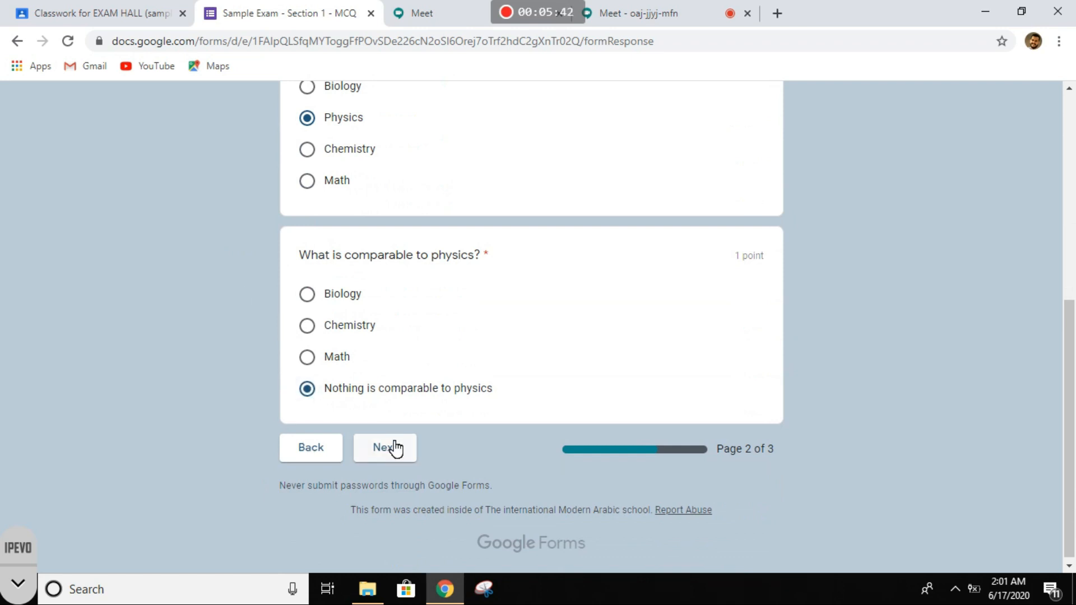
Advance to page 3 of 3 and submit the Section 1 answers
{"action": "left_click", "coordinate": [384, 448]}
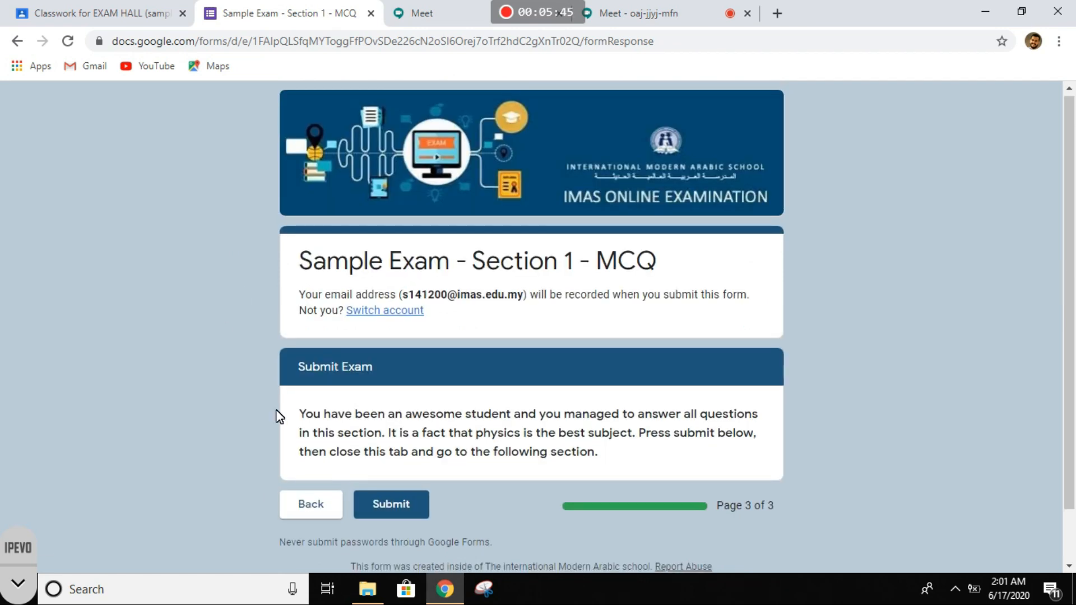
{"action": "scroll", "scroll_direction": "down", "scroll_amount": 3}
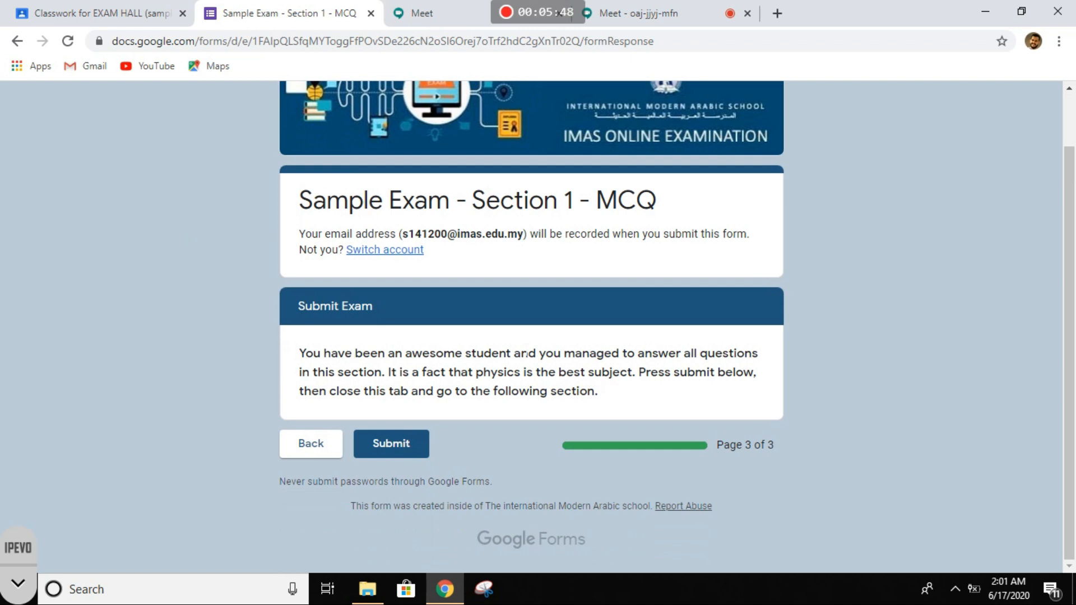
{"action": "mouse_move", "coordinate": [306, 388]}
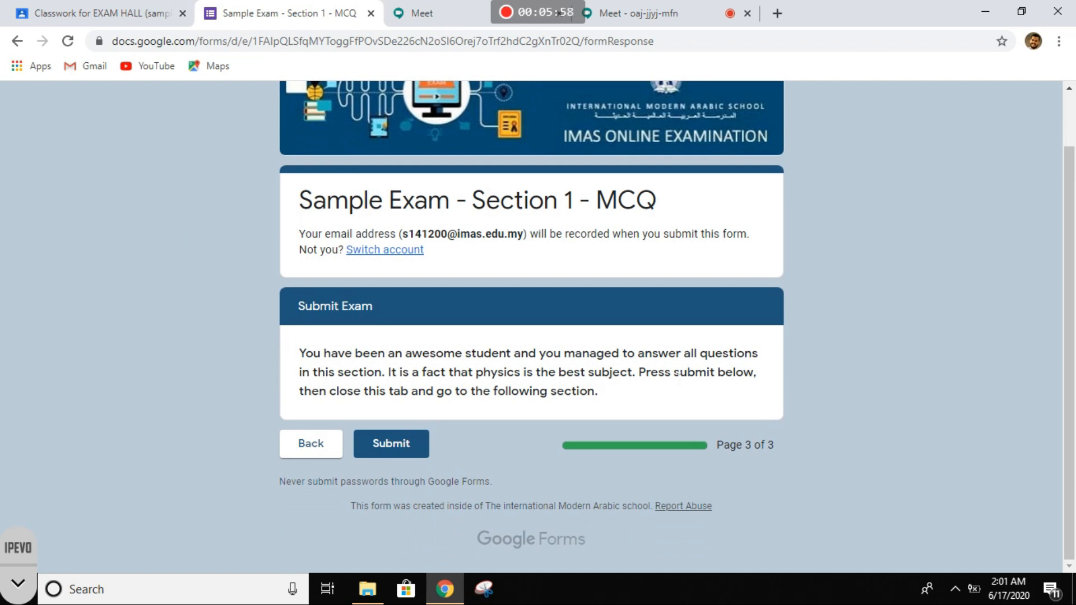
{"action": "mouse_move", "coordinate": [366, 407]}
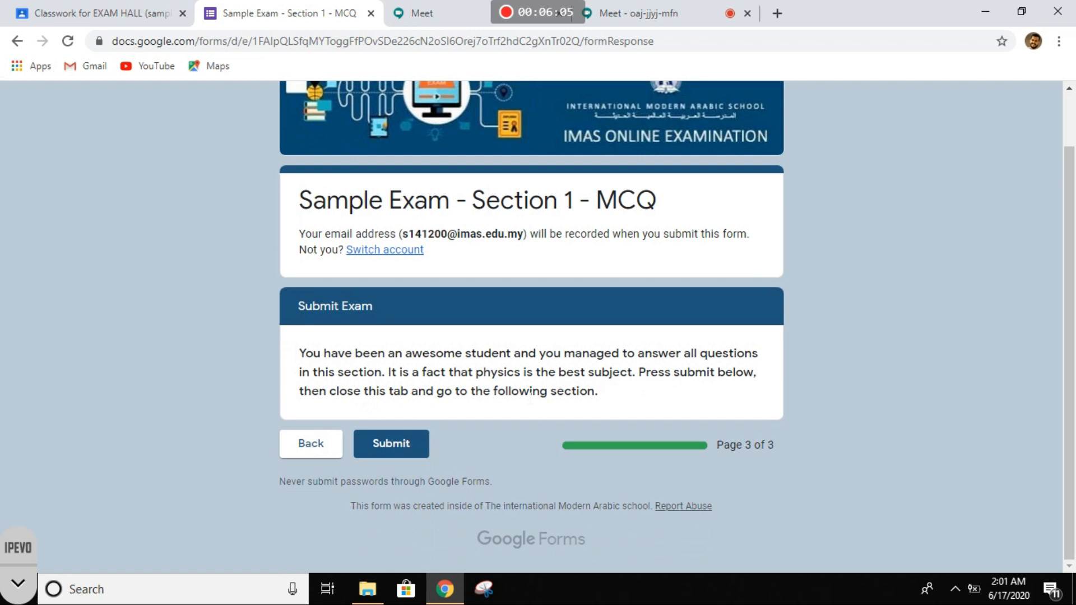
{"action": "left_click", "coordinate": [390, 444]}
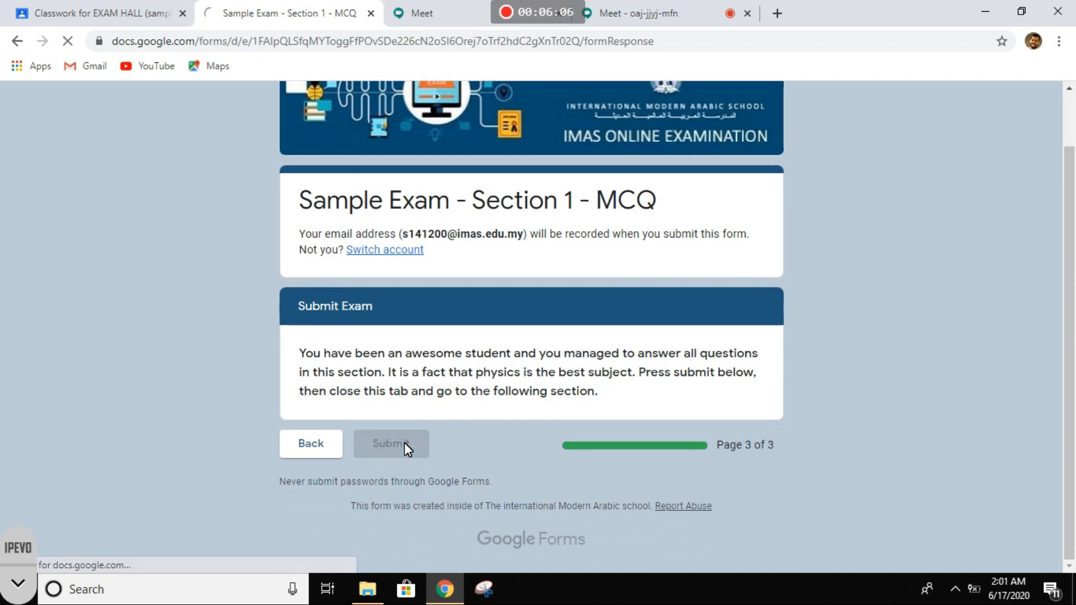
Close the submitted Section 1 form and open Sample exam section 2
{"action": "left_click", "coordinate": [390, 445]}
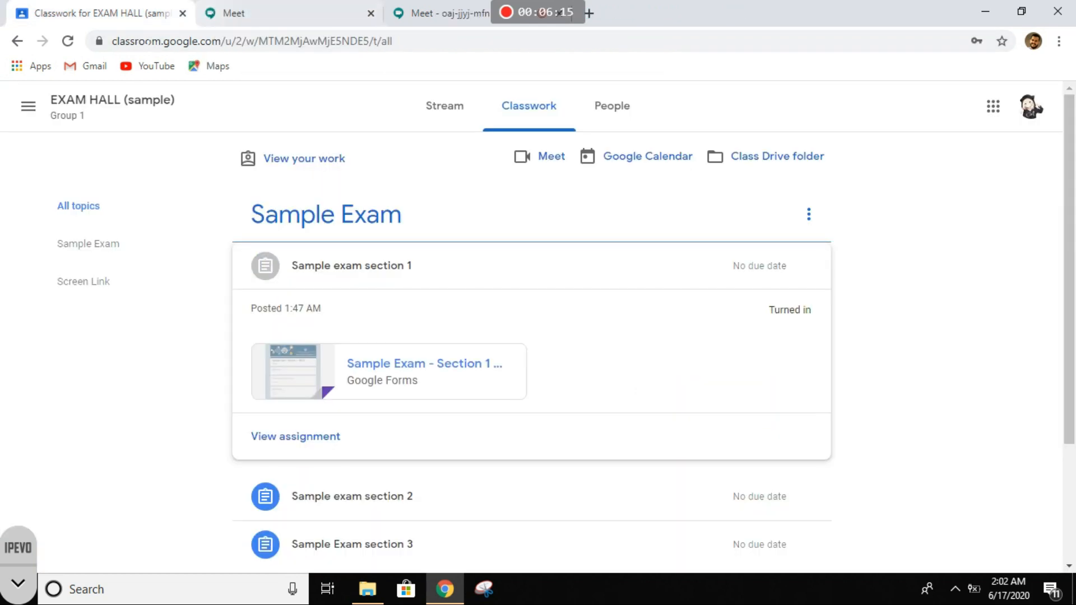
{"action": "scroll", "scroll_direction": "down", "scroll_amount": 3}
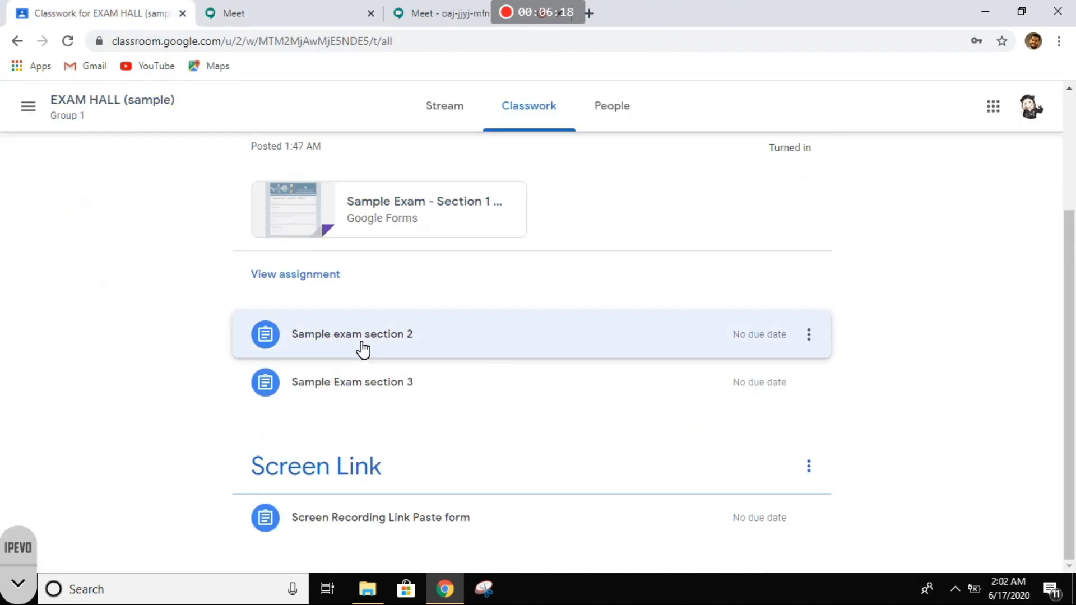
{"action": "left_click", "coordinate": [352, 334]}
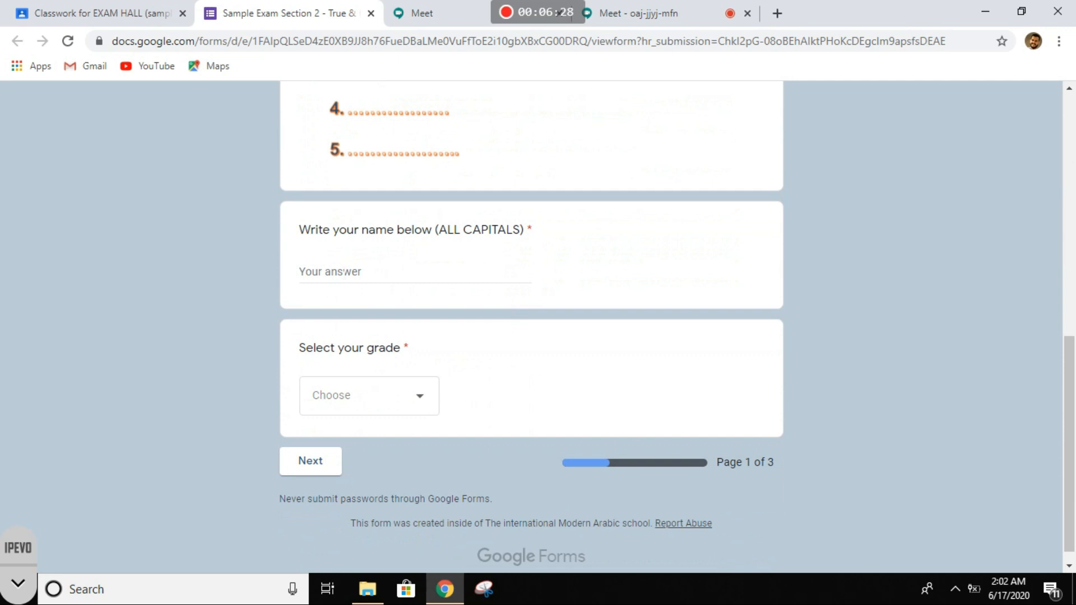
Enter the student name in capitals and advance to the true/false questions
{"action": "left_click", "coordinate": [413, 271]}
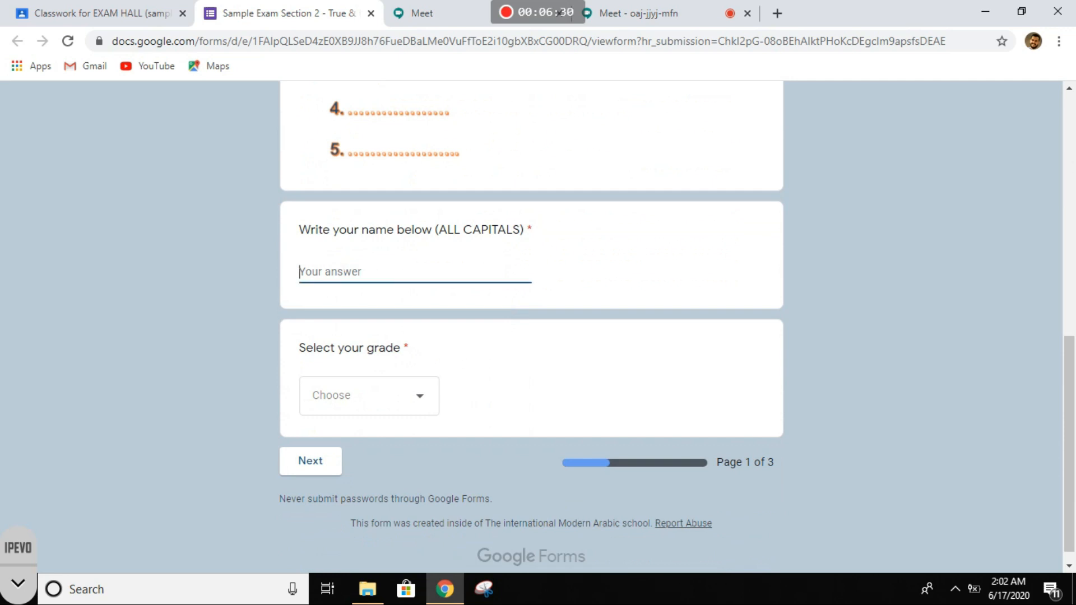
{"action": "type", "text": "MAGD"}
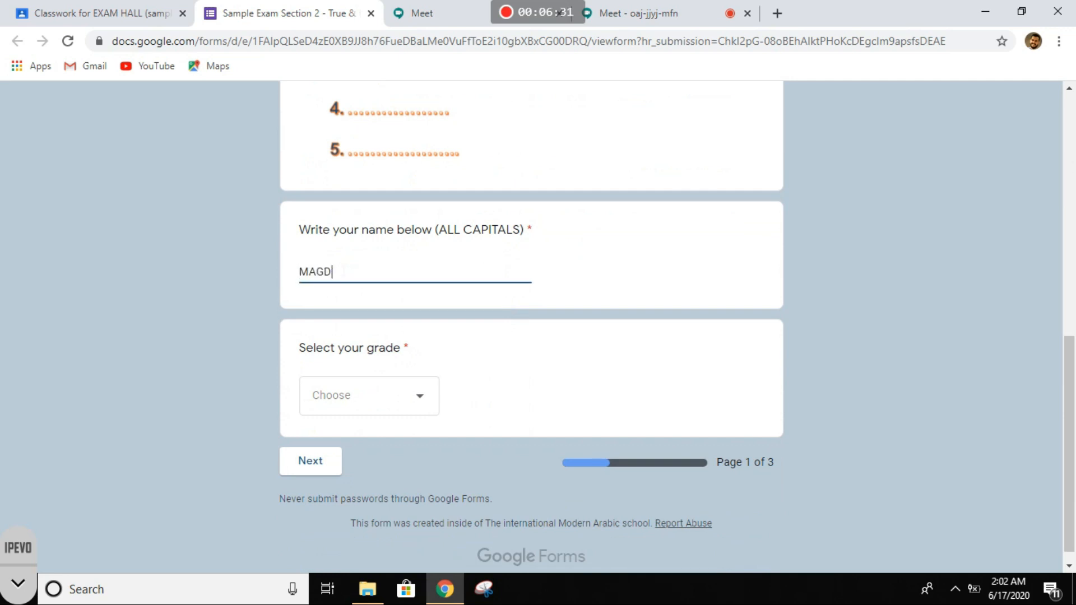
{"action": "type", "text": "A>QA"}
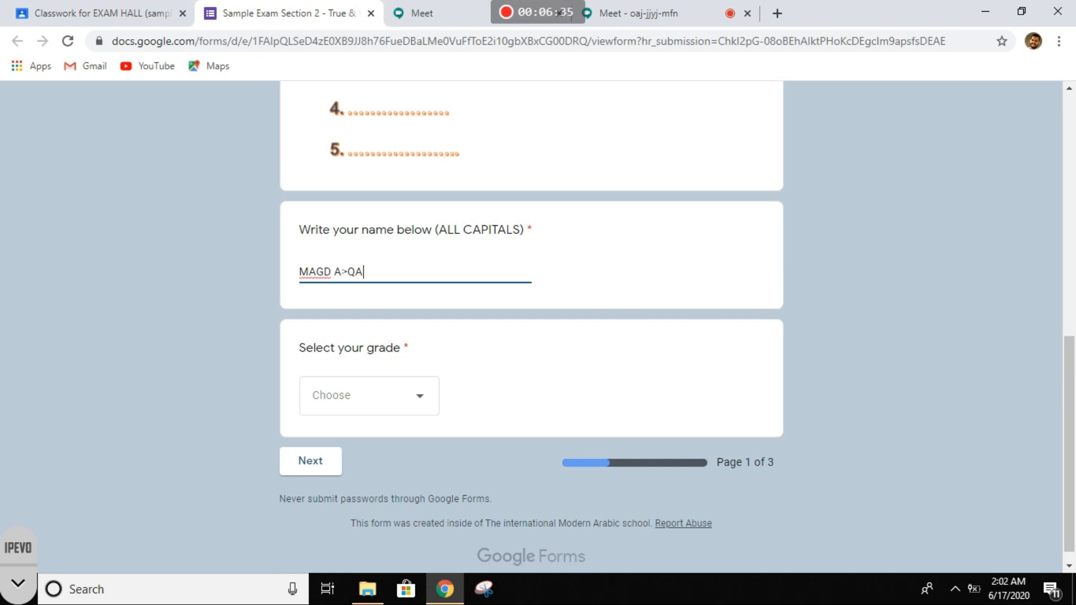
{"action": "left_click", "coordinate": [369, 396]}
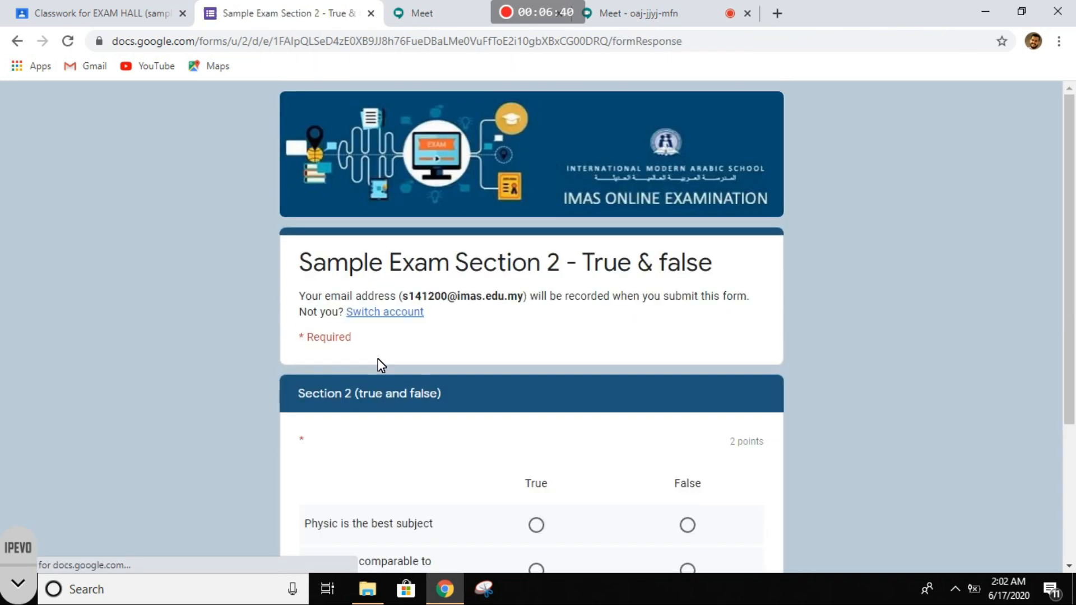
Mark 'Physic is the best subject' as True and submit Section 2
{"action": "scroll", "scroll_direction": "down", "scroll_amount": 3}
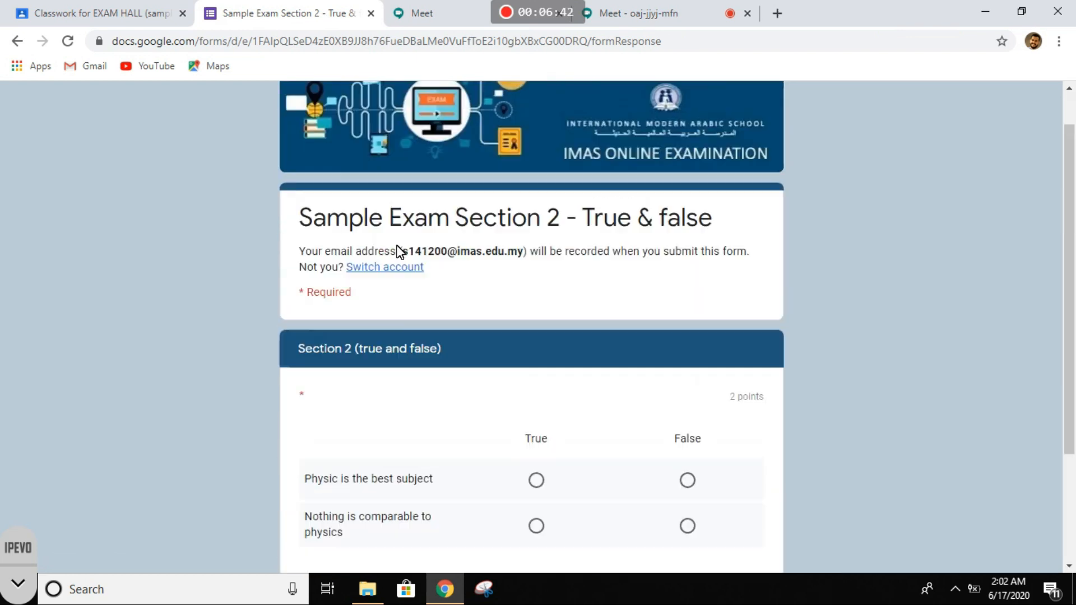
{"action": "scroll", "scroll_direction": "down", "scroll_amount": 3}
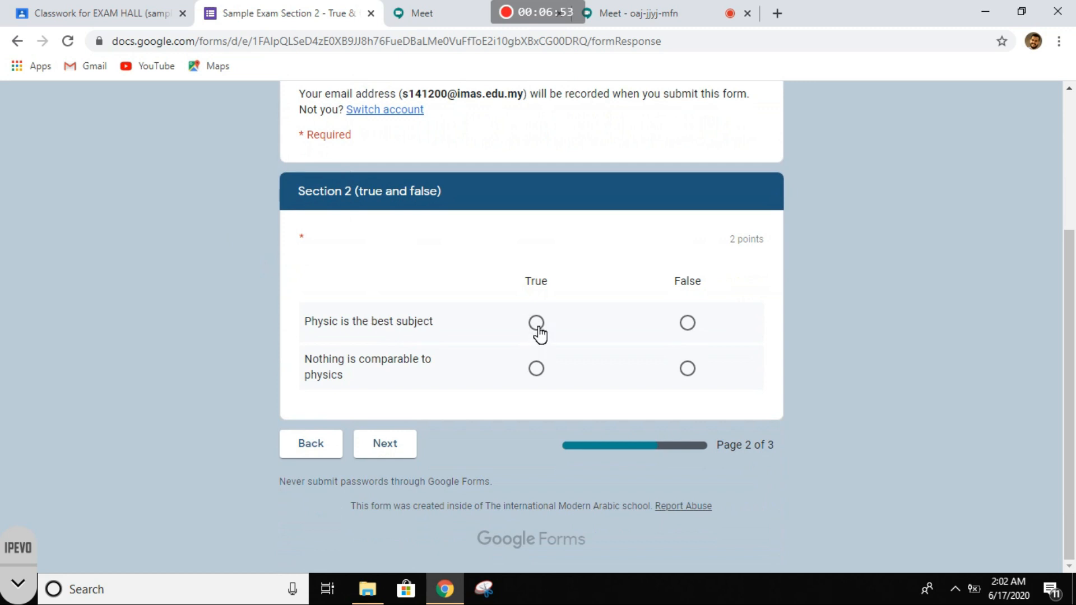
{"action": "left_click", "coordinate": [535, 323]}
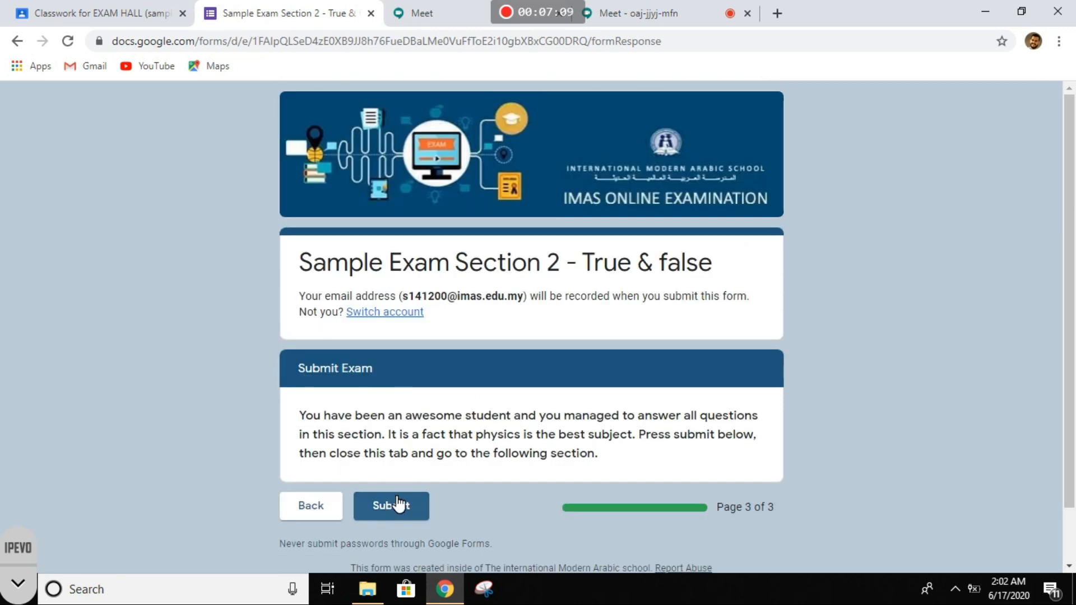
{"action": "left_click", "coordinate": [392, 506]}
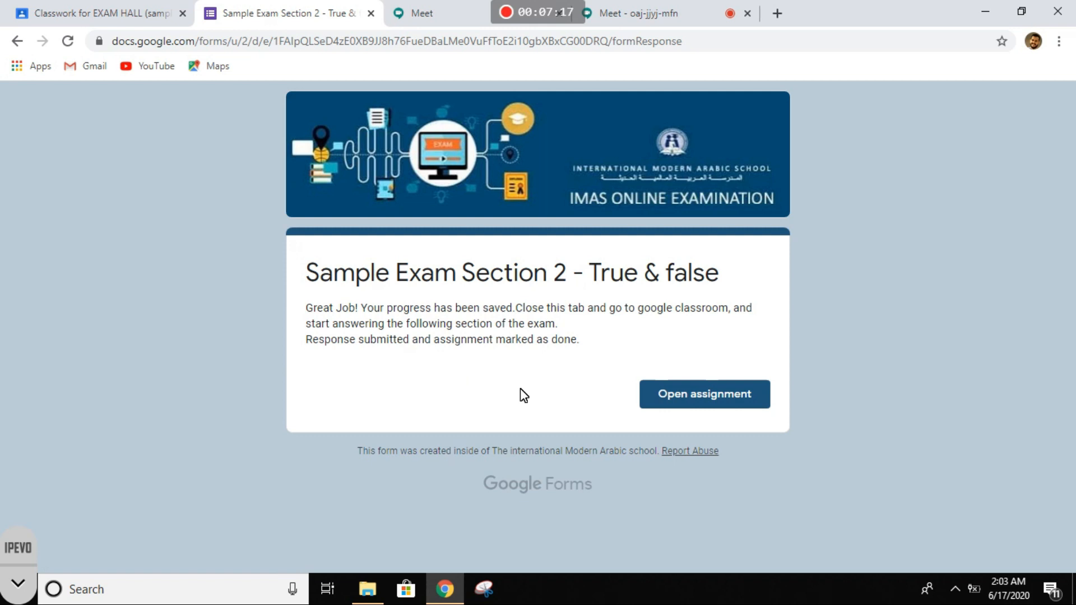
{"action": "mouse_move", "coordinate": [733, 326]}
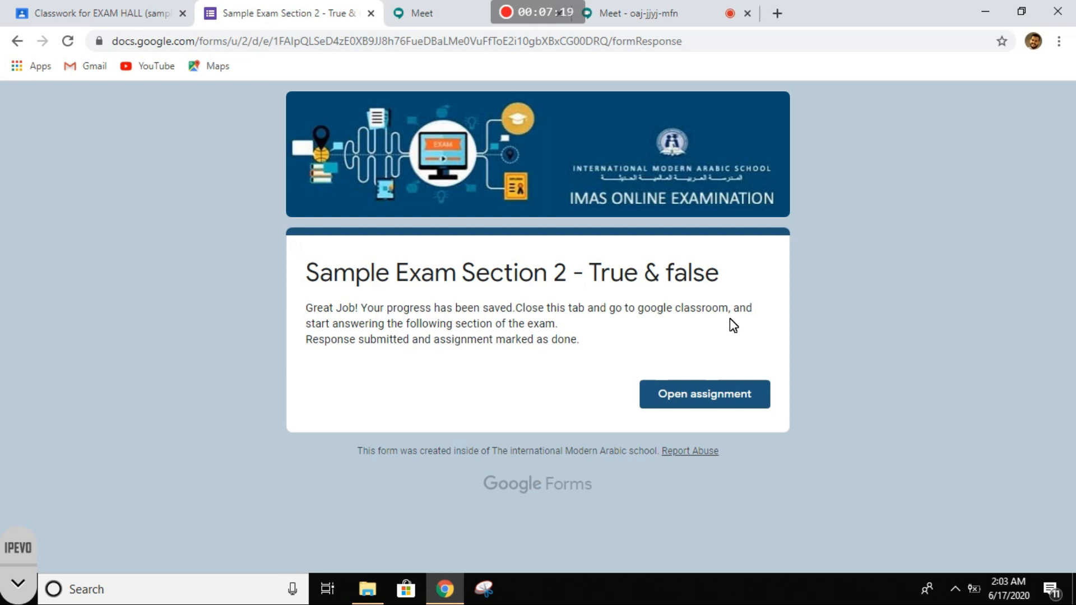
{"action": "mouse_move", "coordinate": [476, 342]}
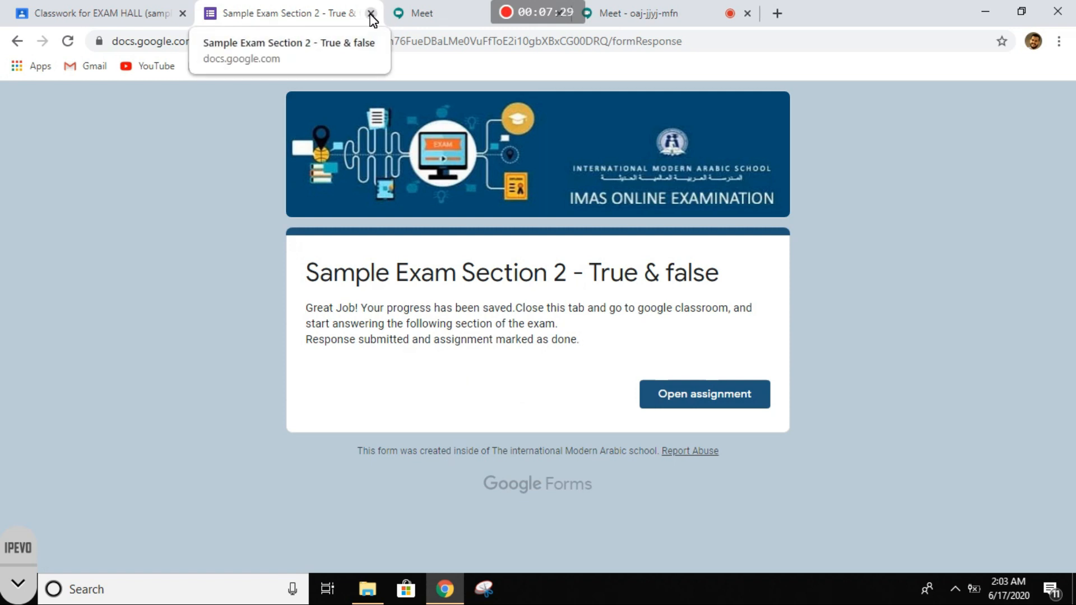
Close the Section 2 tab and open Sample exam section 3
{"action": "left_click", "coordinate": [370, 12]}
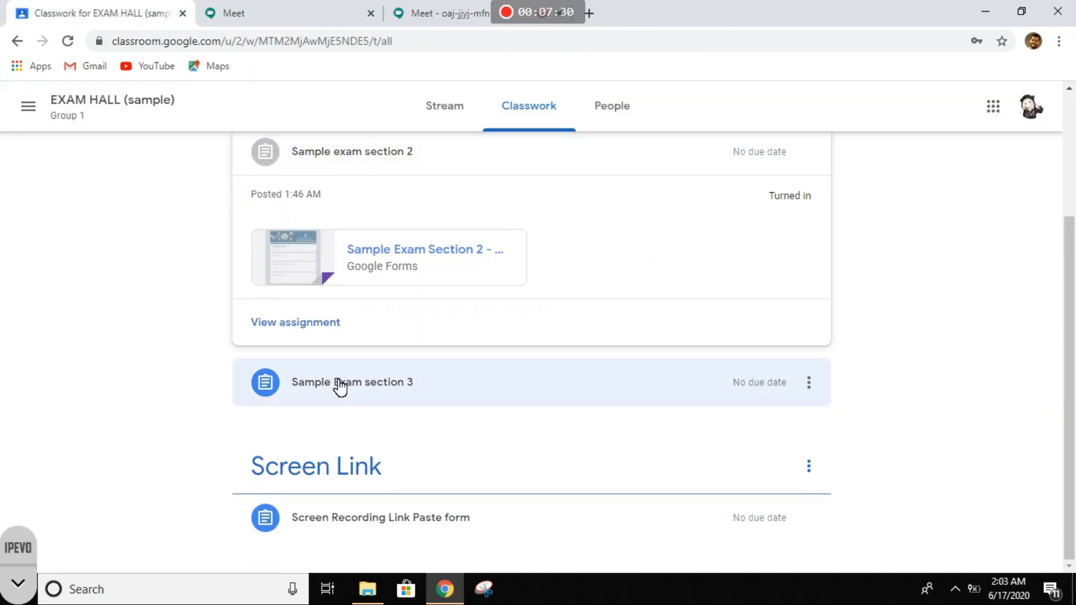
{"action": "left_click", "coordinate": [352, 382]}
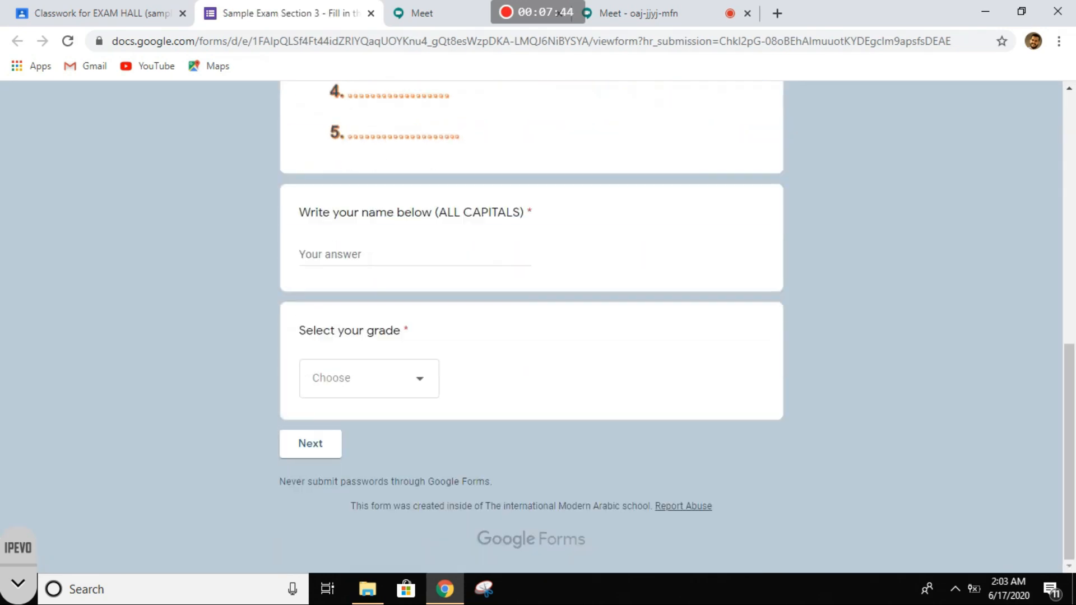
{"action": "type", "text": "MAG"}
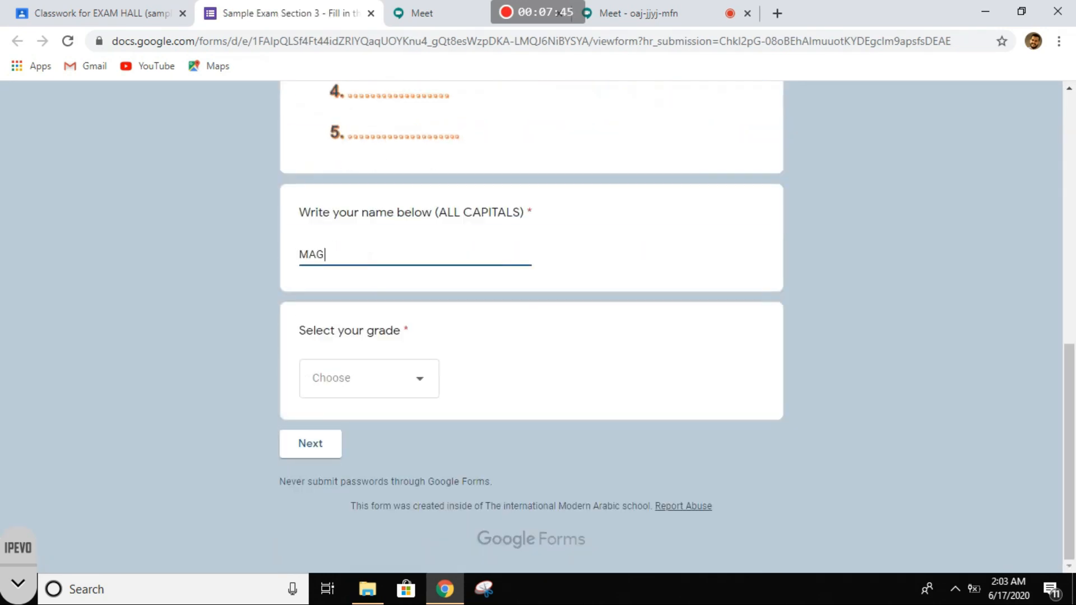
{"action": "type", "text": "D A>QAHER"}
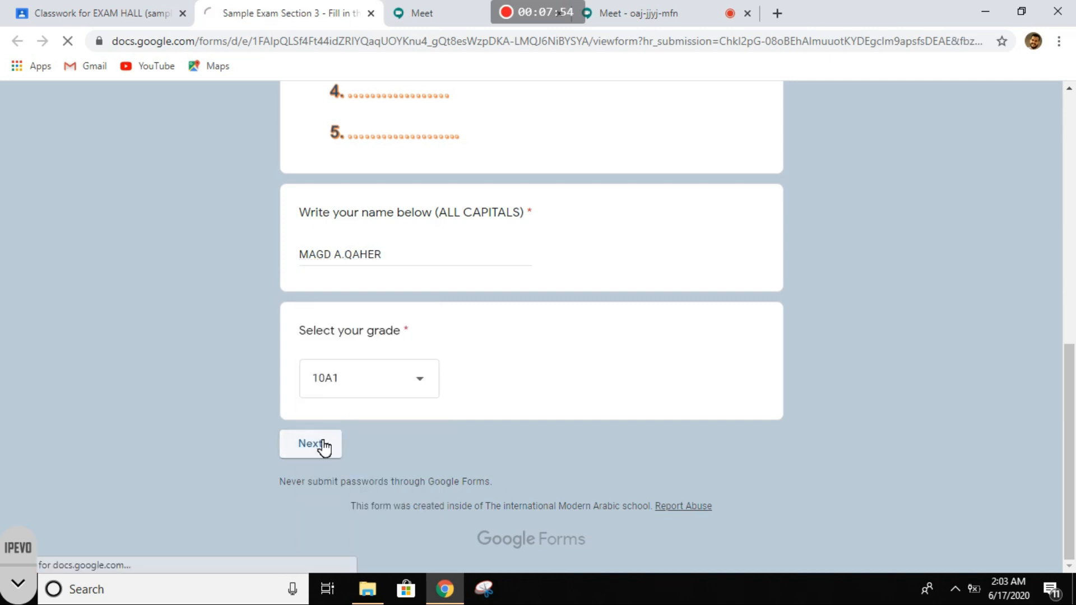
{"action": "left_click", "coordinate": [309, 443]}
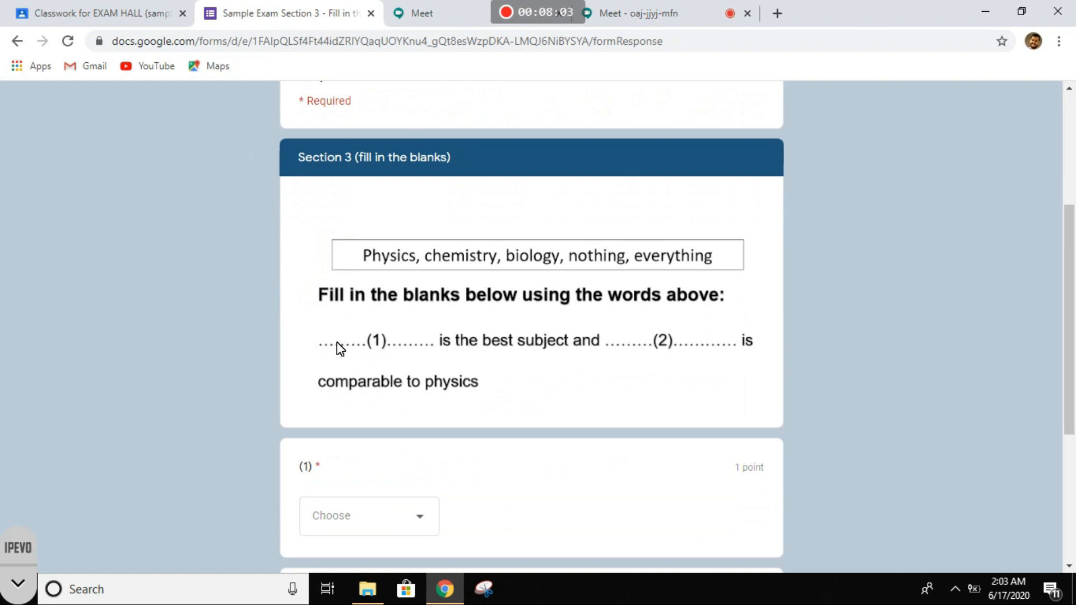
{"action": "mouse_move", "coordinate": [630, 370]}
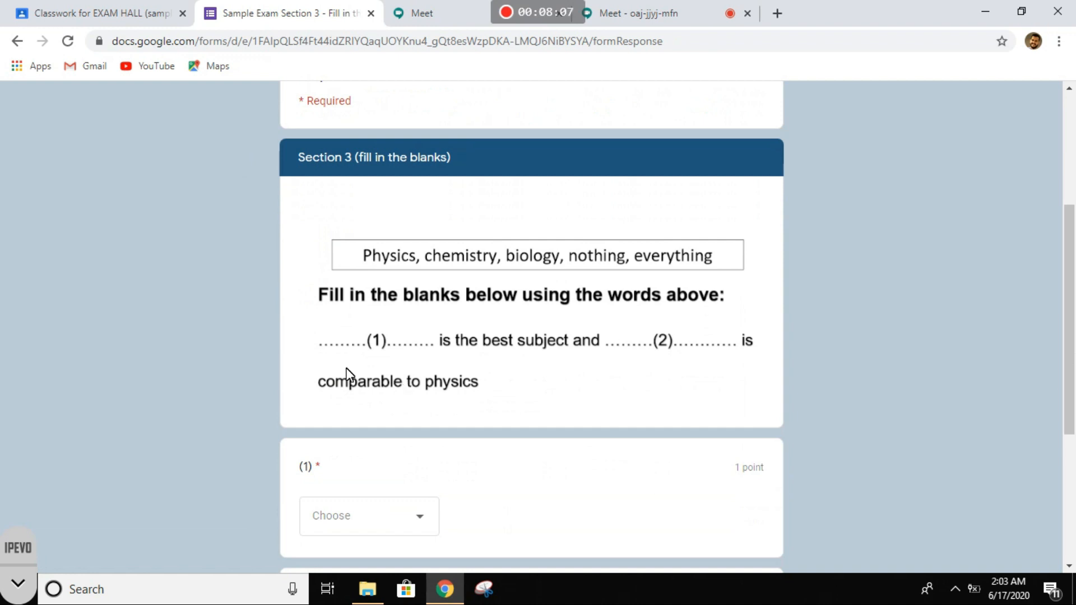
Choose Physics for blank (1) and Nothing for blank (2)
{"action": "scroll", "scroll_direction": "down", "scroll_amount": 3}
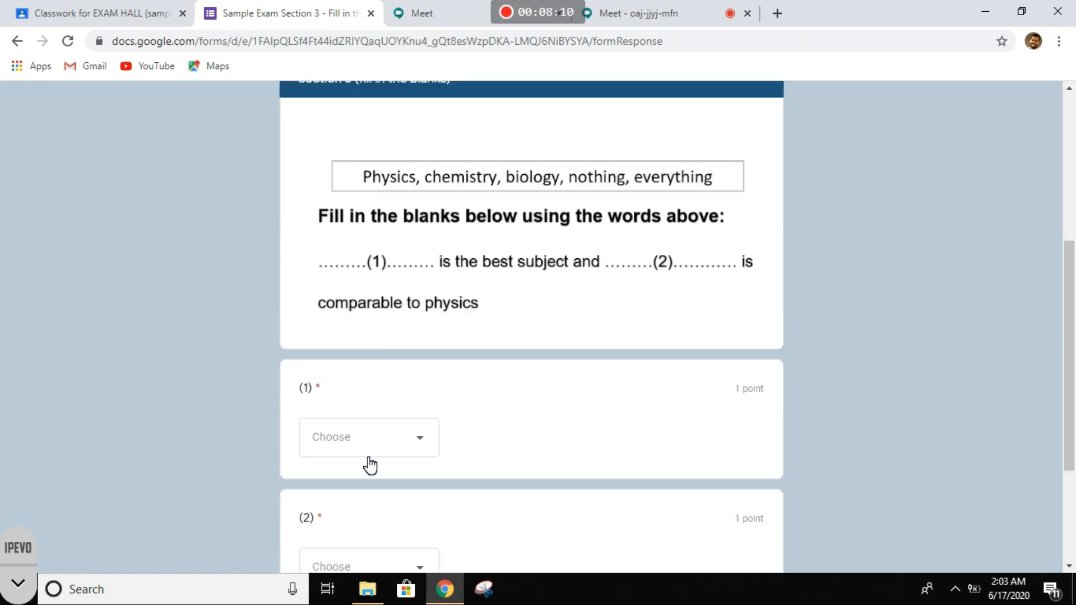
{"action": "left_click", "coordinate": [369, 436]}
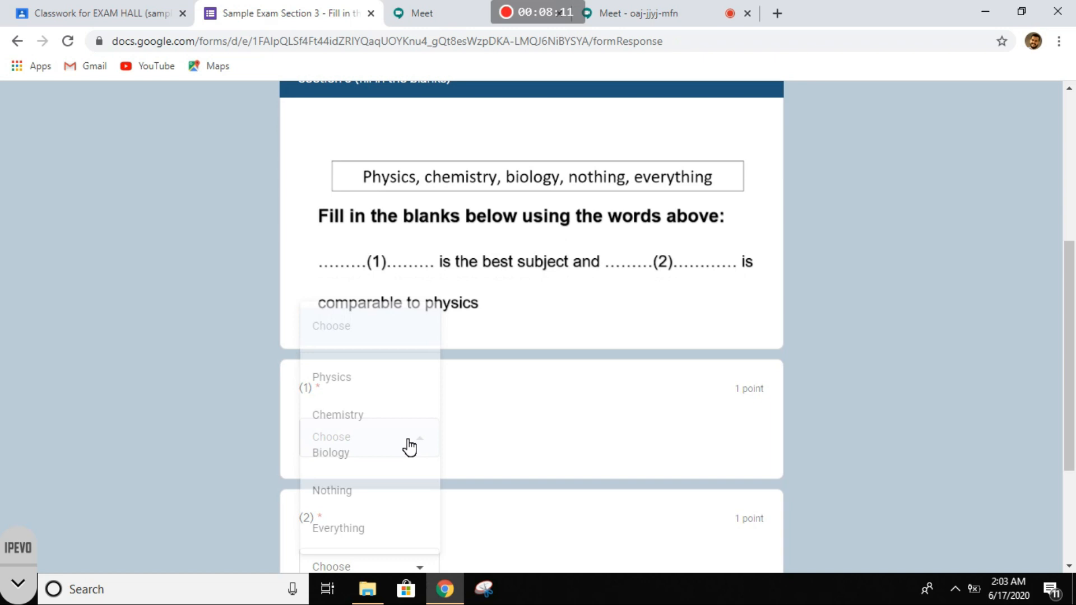
{"action": "left_click", "coordinate": [331, 377]}
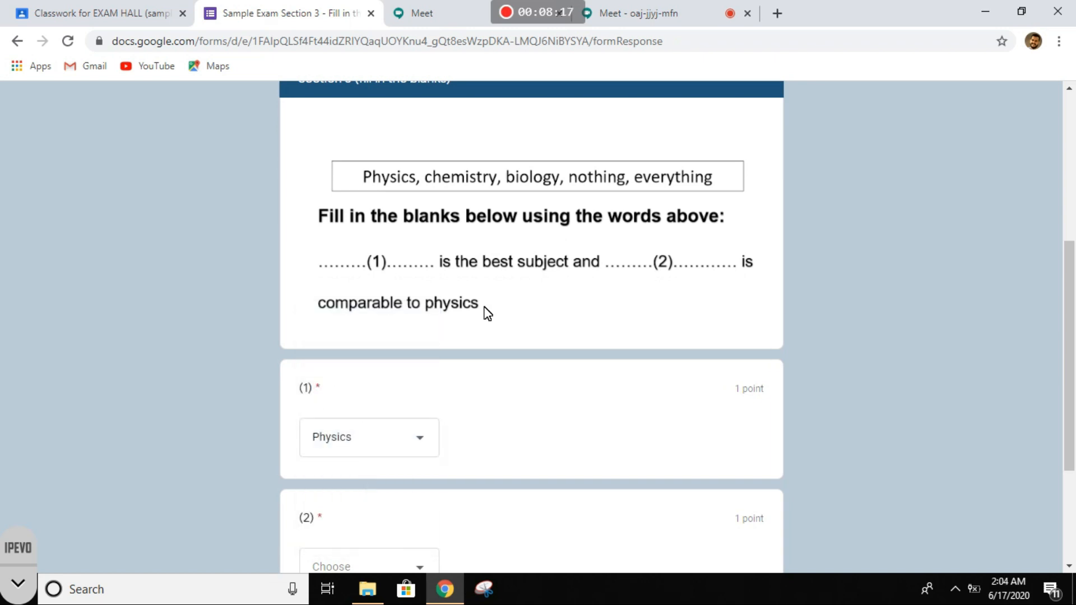
{"action": "mouse_move", "coordinate": [684, 298]}
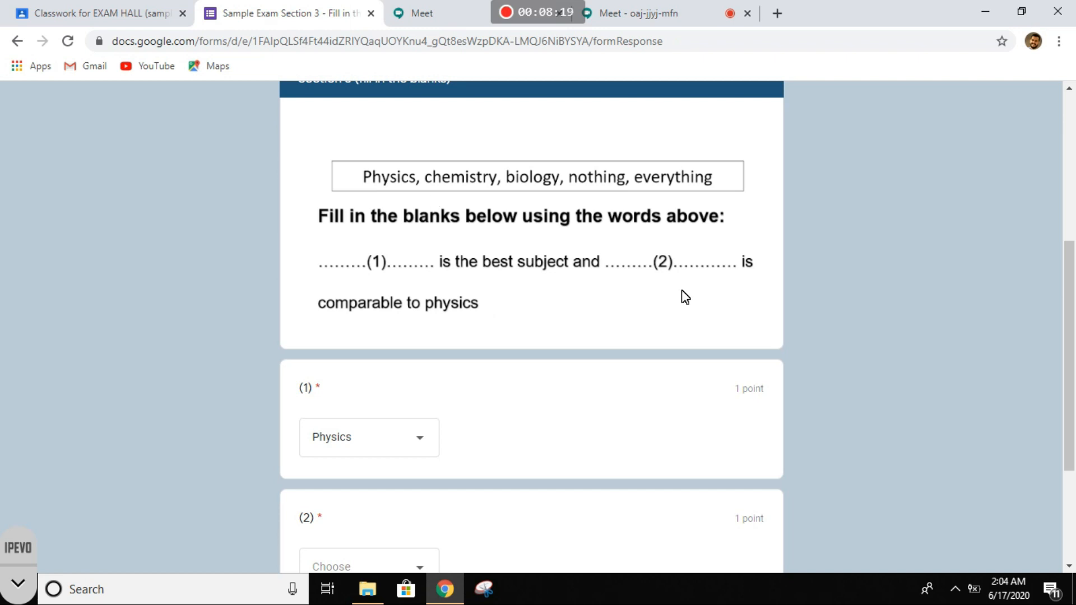
{"action": "mouse_move", "coordinate": [650, 311]}
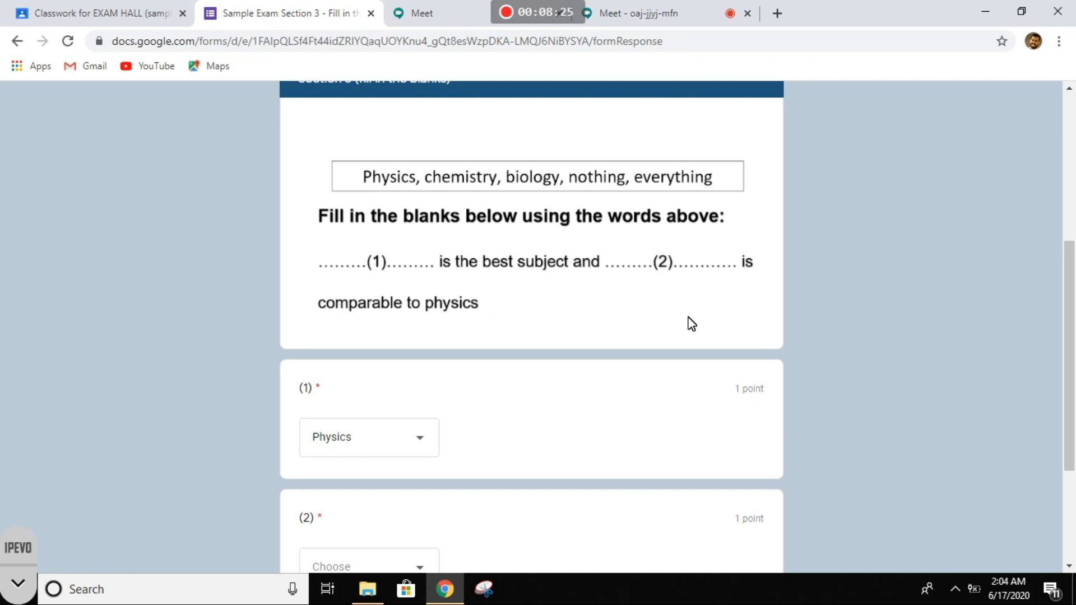
{"action": "mouse_move", "coordinate": [691, 299]}
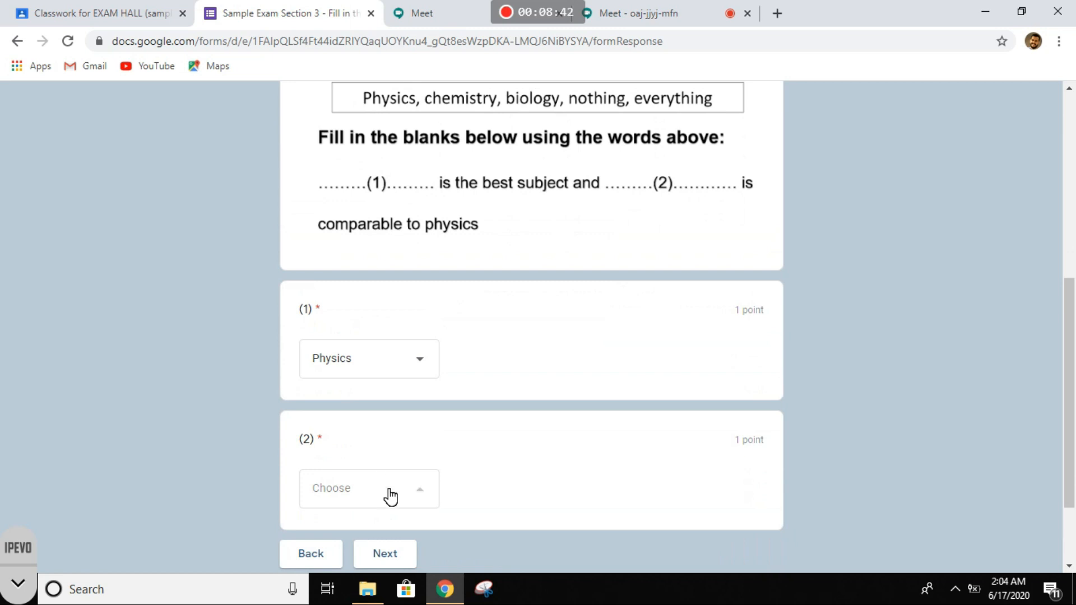
{"action": "left_click", "coordinate": [369, 488]}
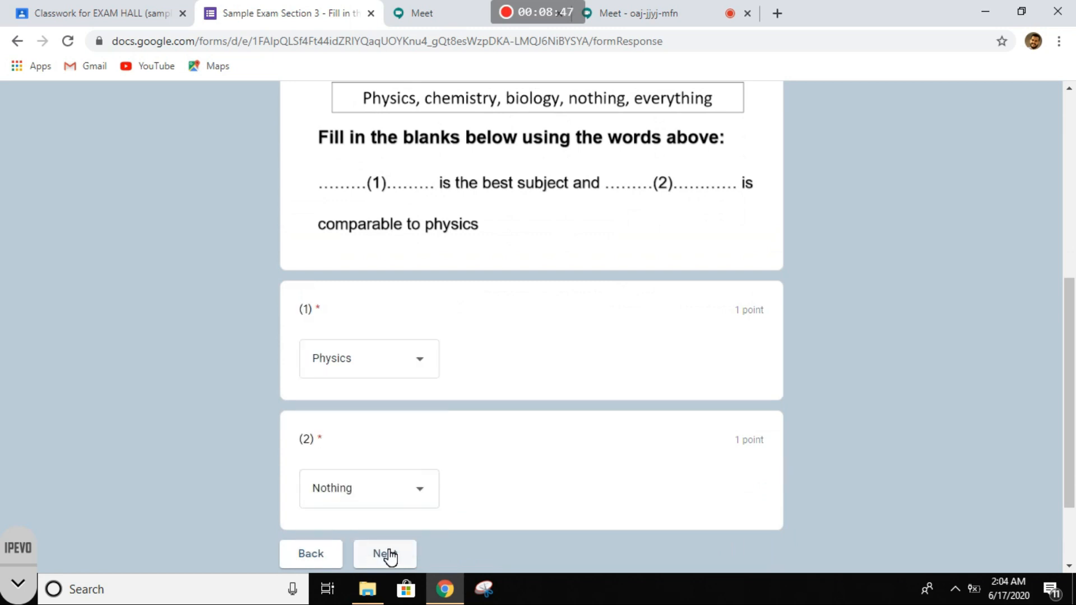
{"action": "scroll", "scroll_direction": "down", "scroll_amount": 3}
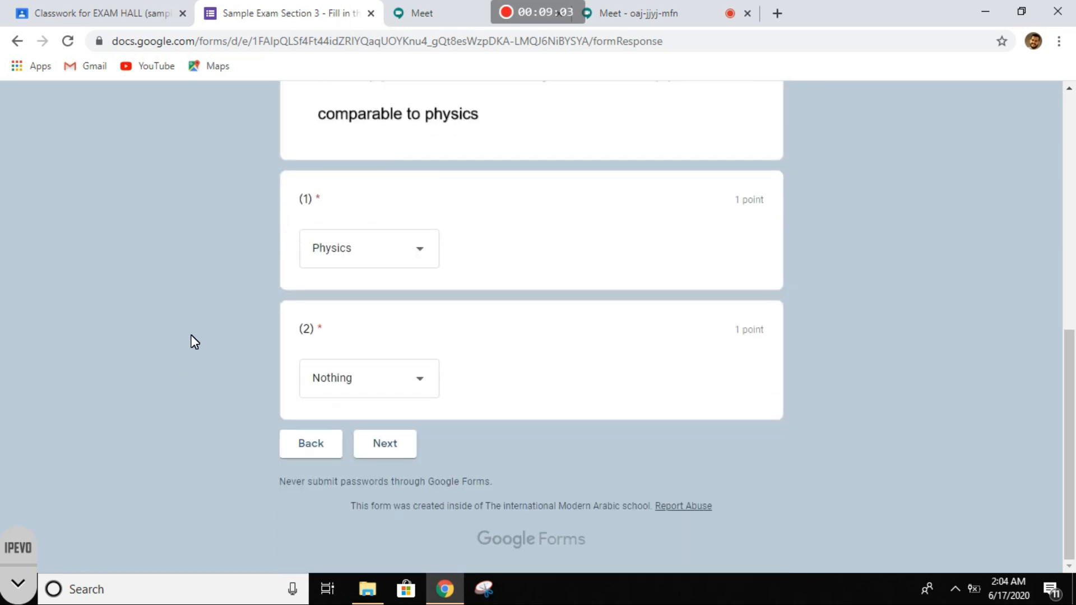
{"action": "mouse_move", "coordinate": [222, 244]}
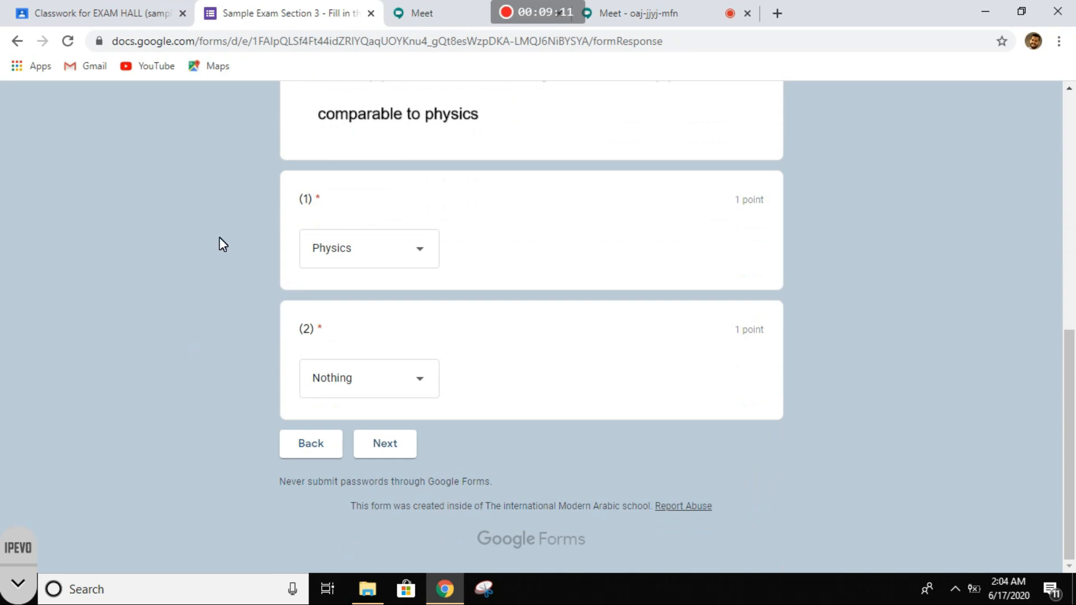
{"action": "mouse_move", "coordinate": [218, 245]}
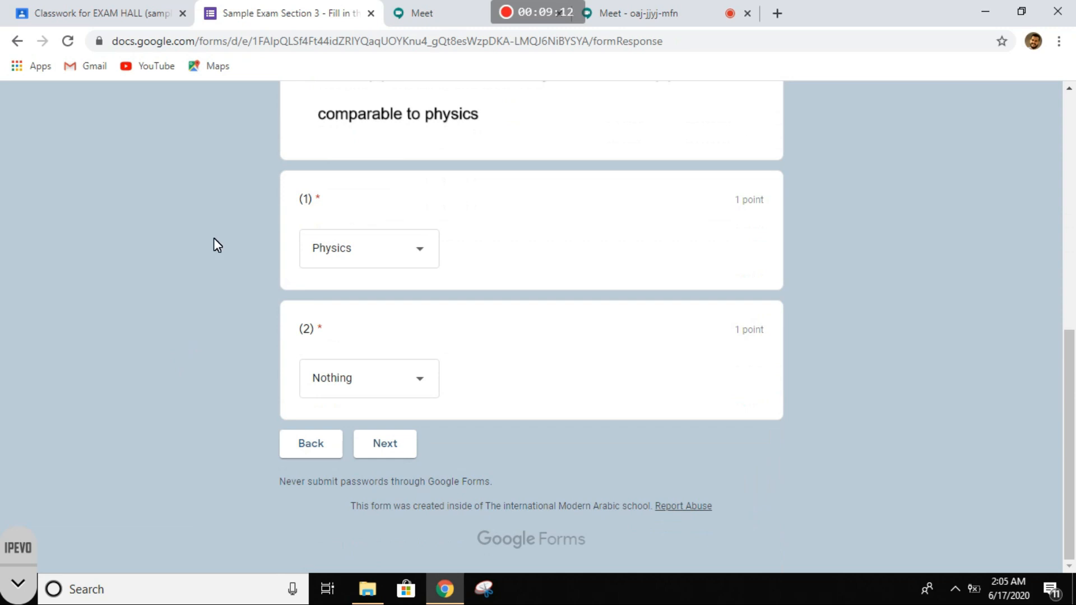
{"action": "mouse_move", "coordinate": [198, 144]}
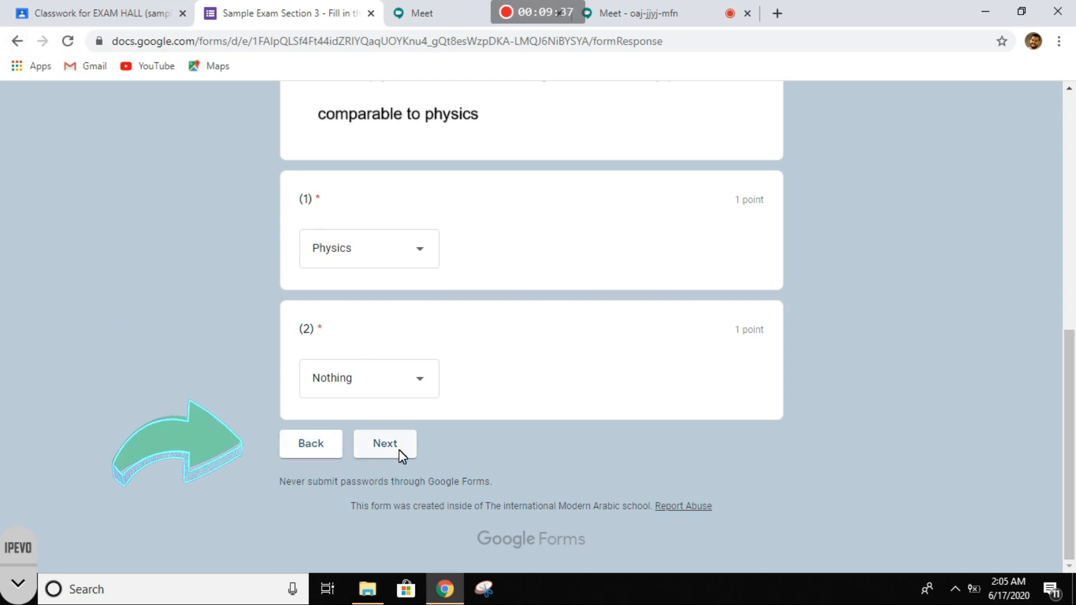
Move past the fill-in-the-blank answers to the Submit Exam page (page 3 of 3)
{"action": "left_click", "coordinate": [384, 443]}
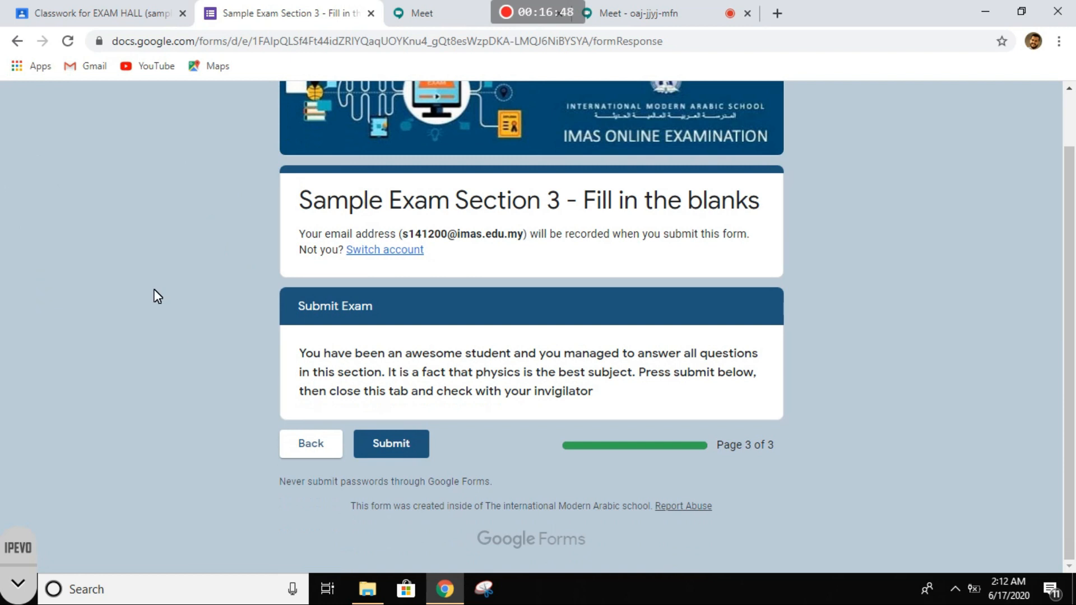
{"action": "mouse_move", "coordinate": [736, 390]}
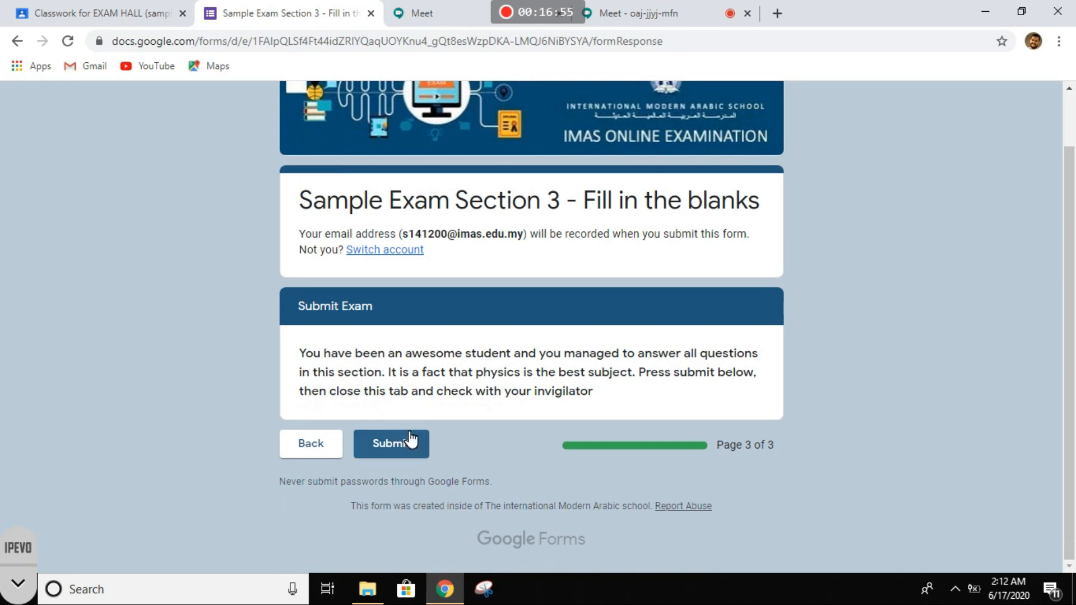
Submit the Section 3 exam and return to the EXAM HALL Classwork page
{"action": "left_click", "coordinate": [391, 443]}
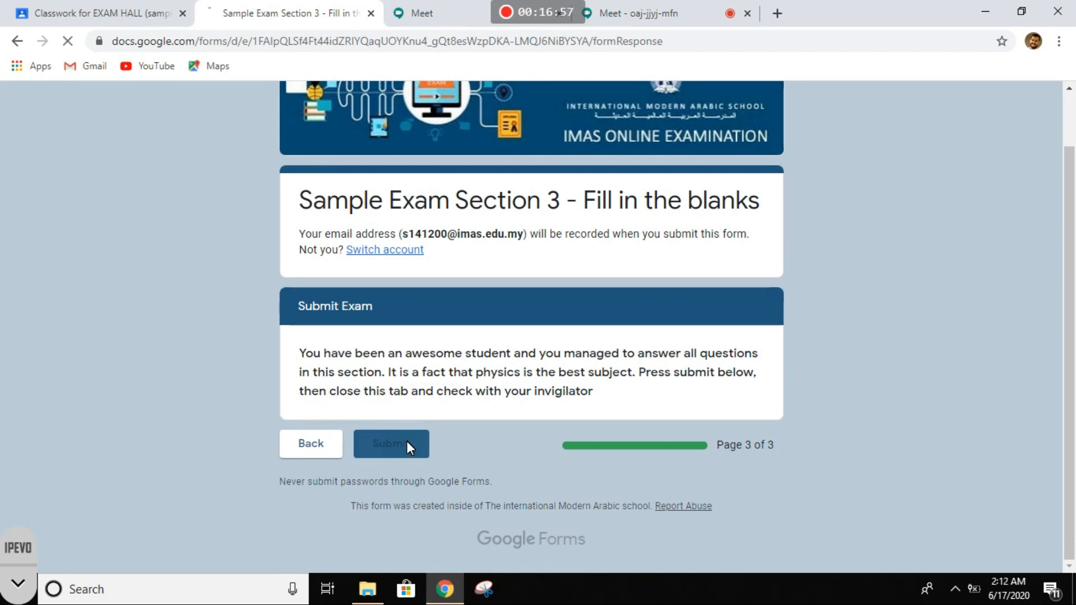
{"action": "left_click", "coordinate": [392, 443]}
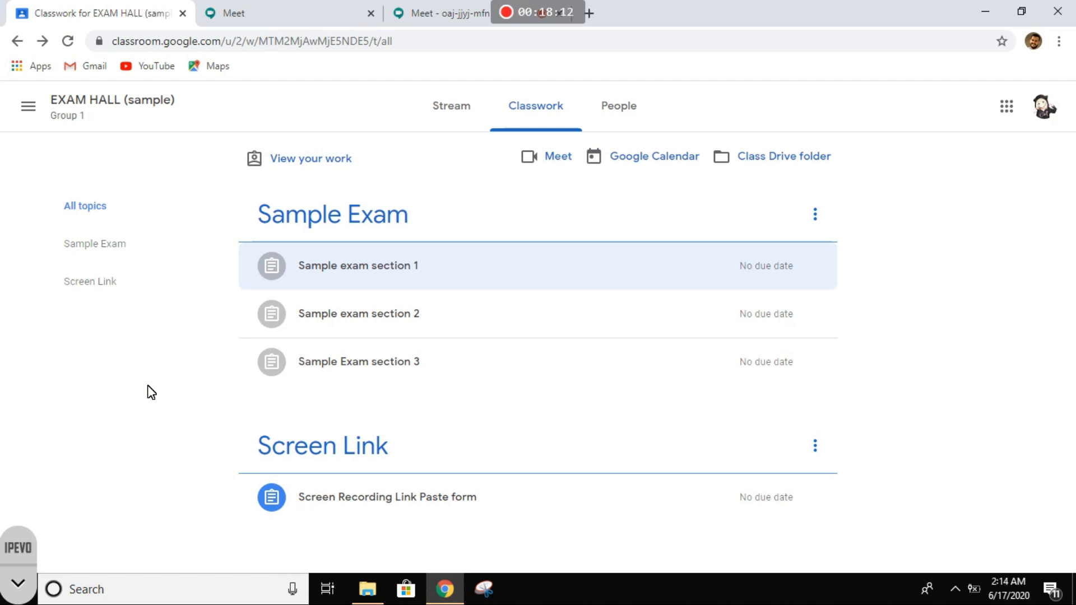
{"action": "mouse_move", "coordinate": [238, 116]}
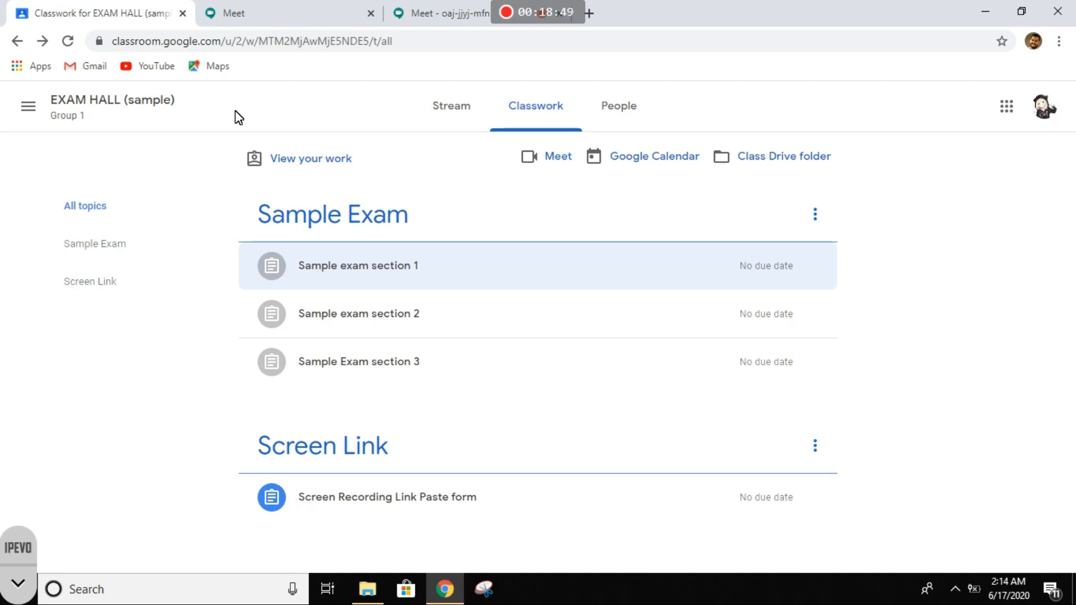